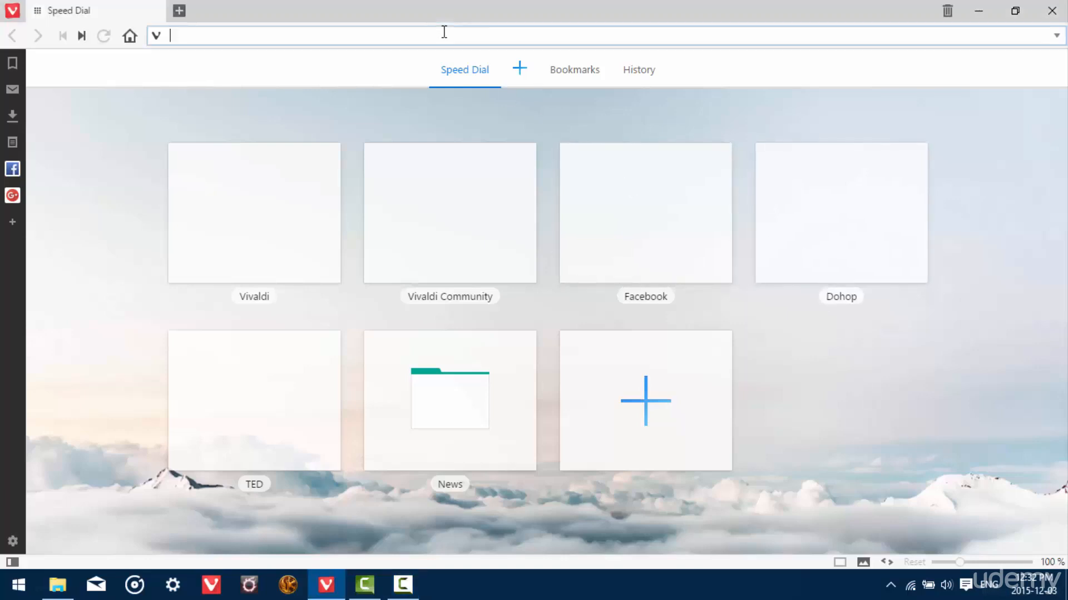
- Load unetbootin.sourceforge.net in the Vivaldi address bar
text(u)
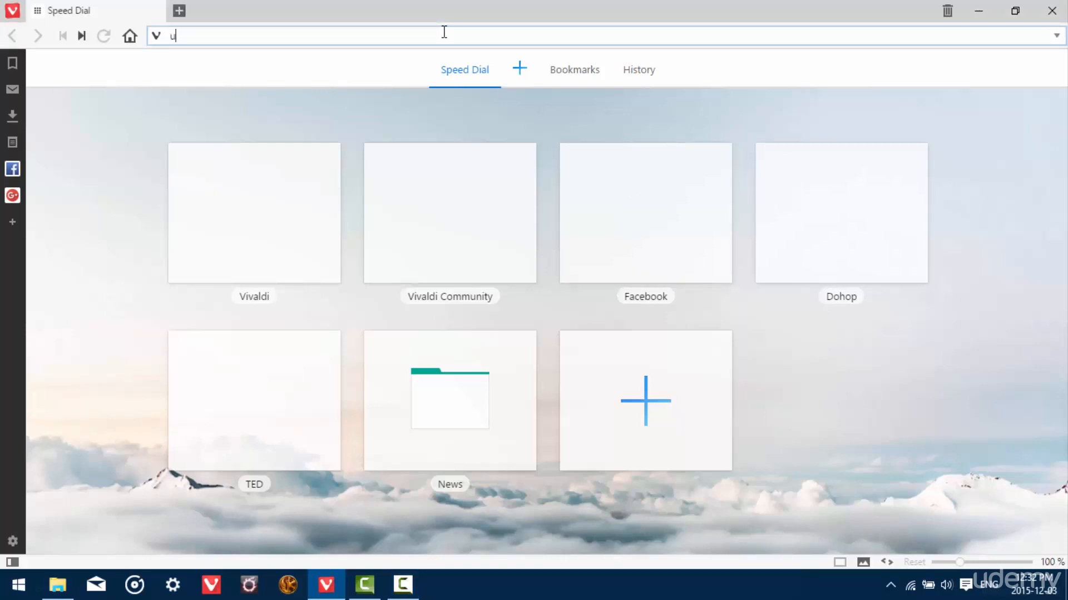
text(netbootin.sourceforge.net)
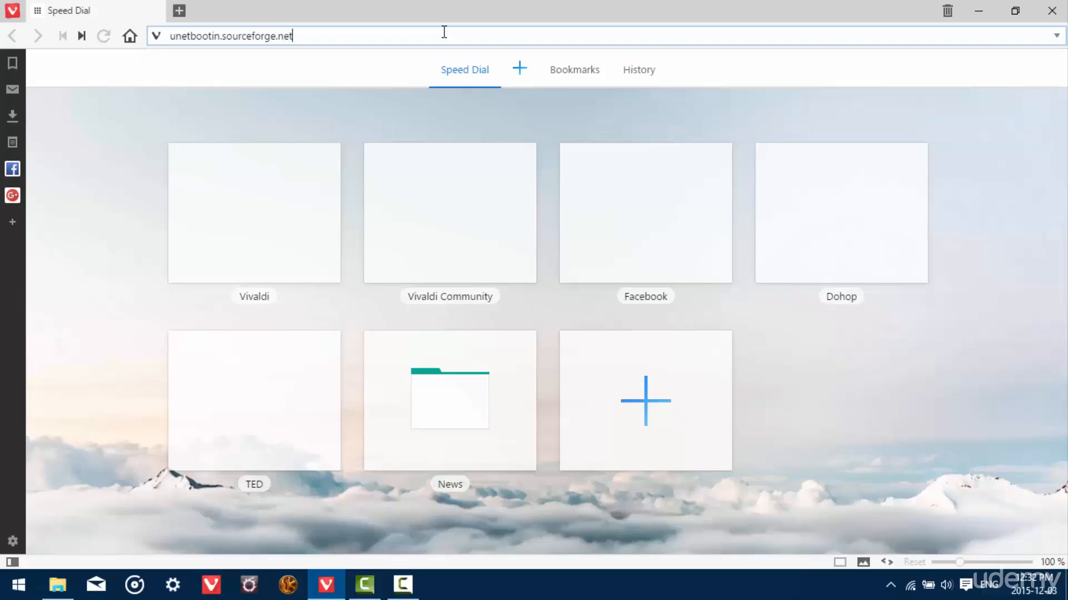
key(Return)
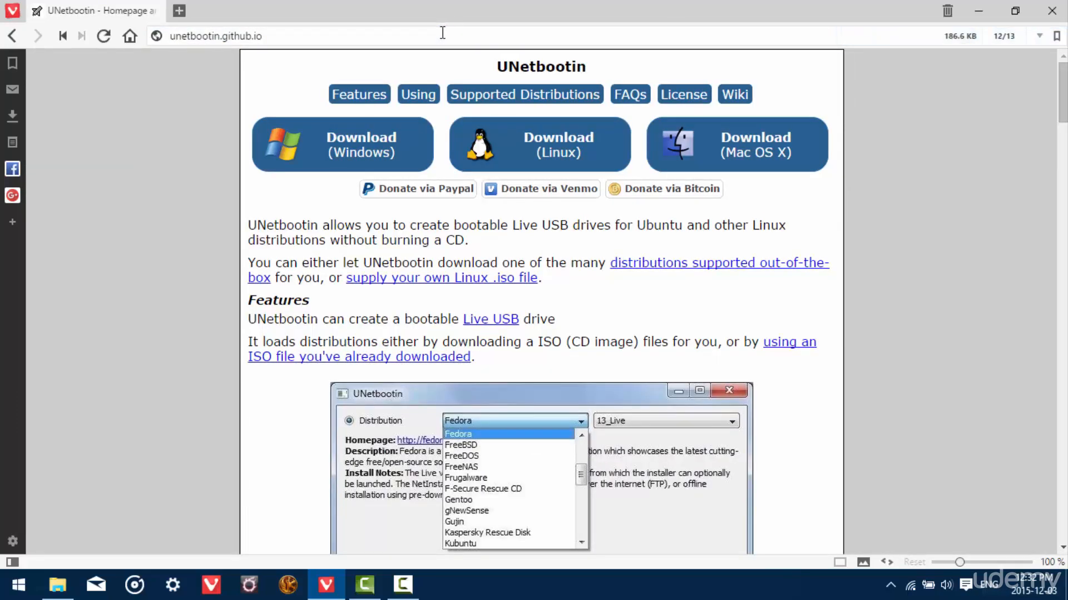
- Download the Windows installer unetbootin-windows-613.exe and choose to open it when done
click(342, 144)
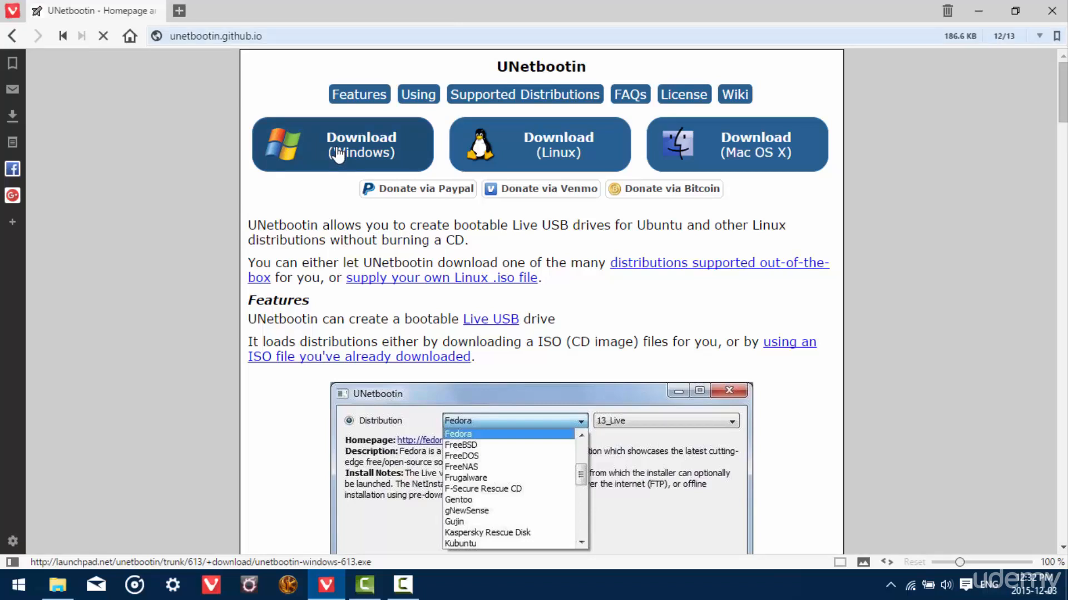
click(341, 144)
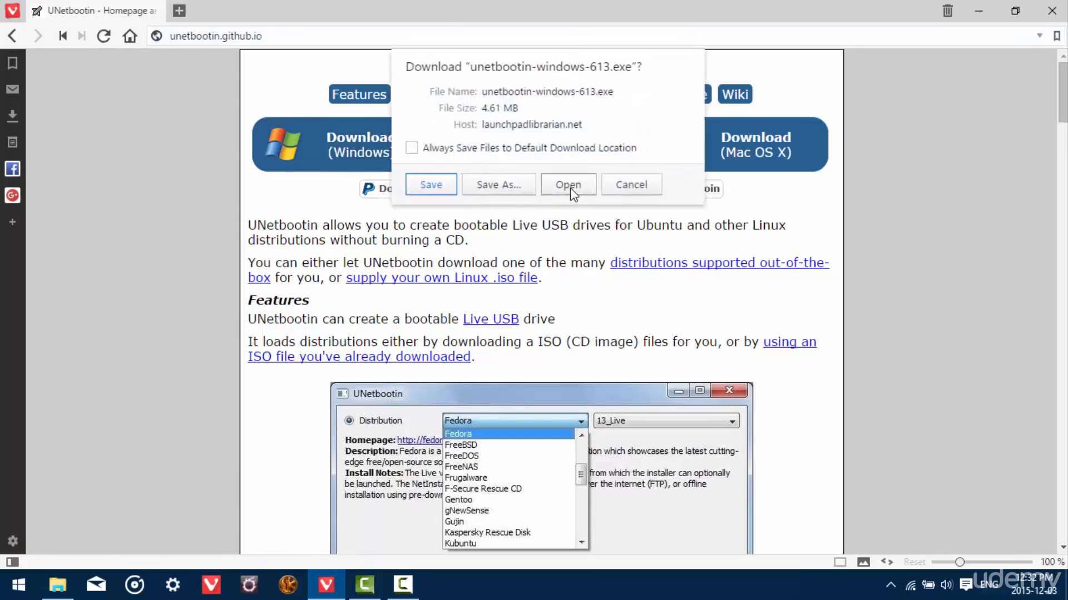
click(630, 184)
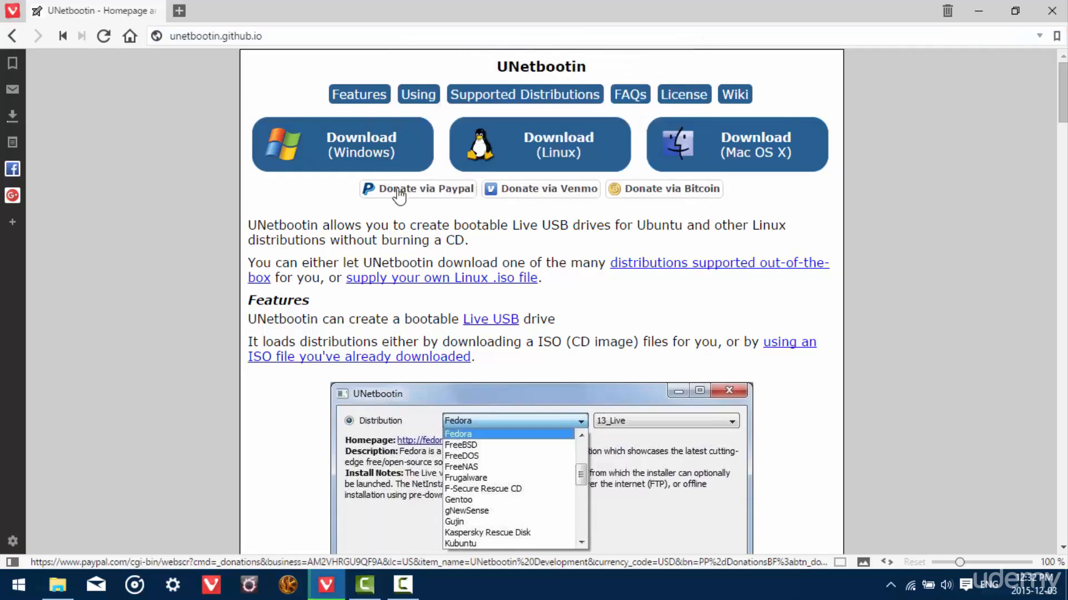
mouse_move(12, 541)
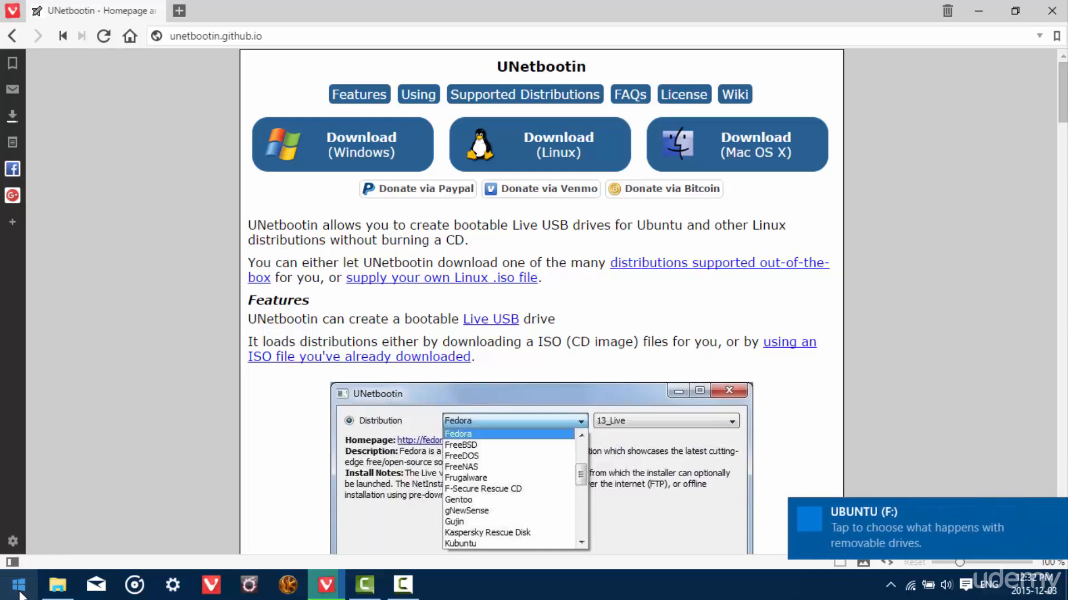
- Right-click the Start button to bring up the power user menu
right_click(18, 585)
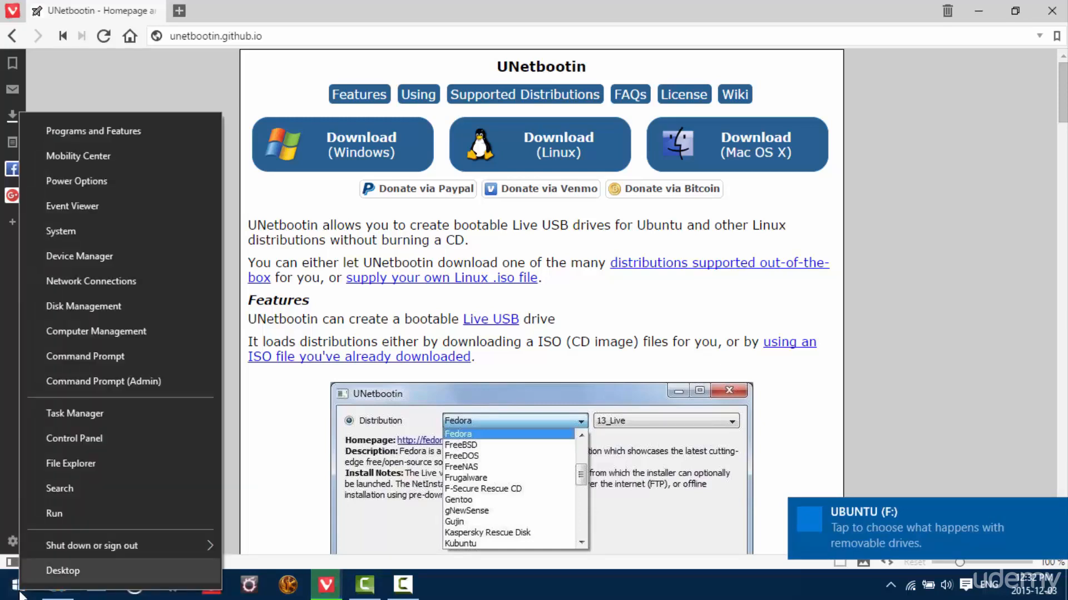
mouse_move(104, 382)
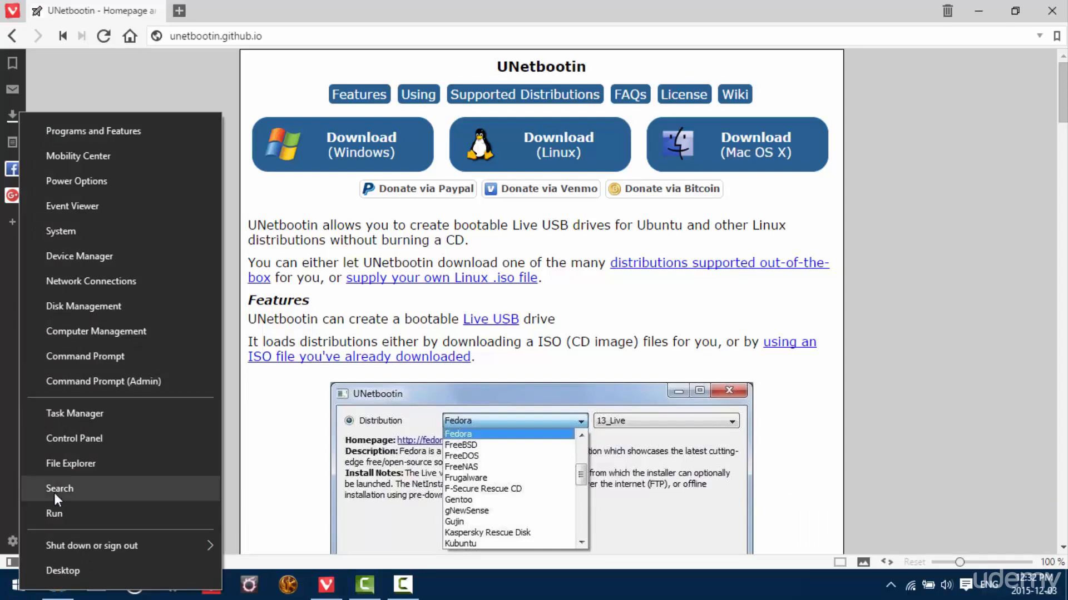
mouse_move(91, 280)
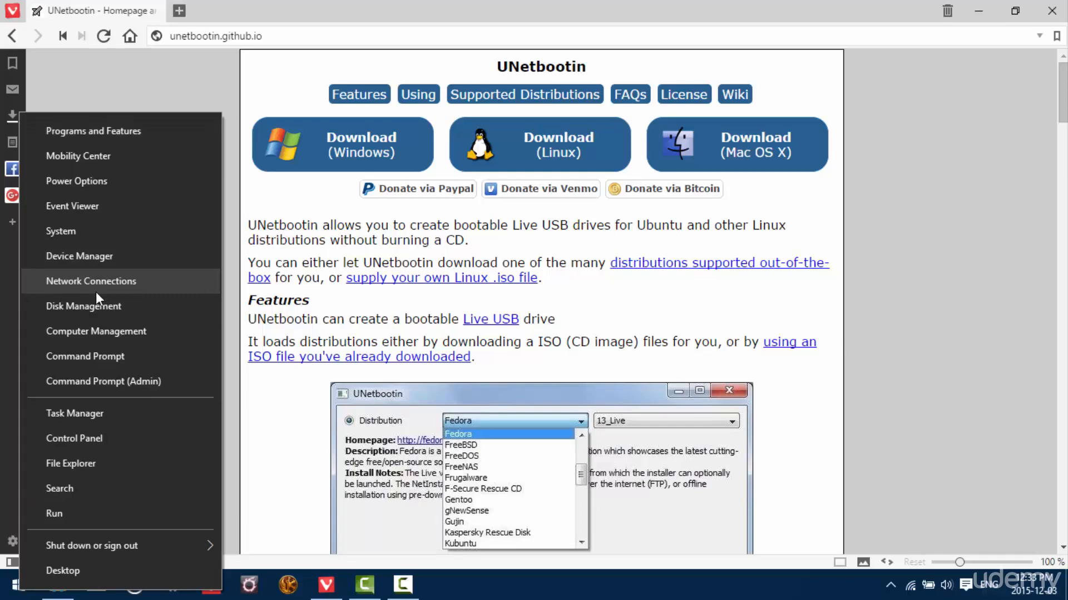
mouse_move(92, 310)
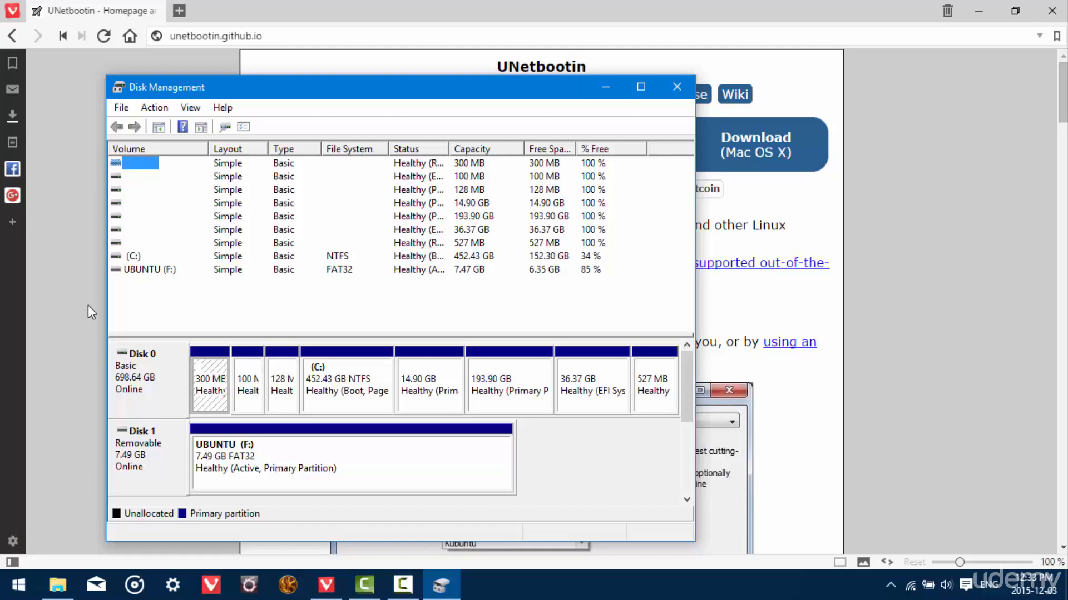
mouse_move(477, 413)
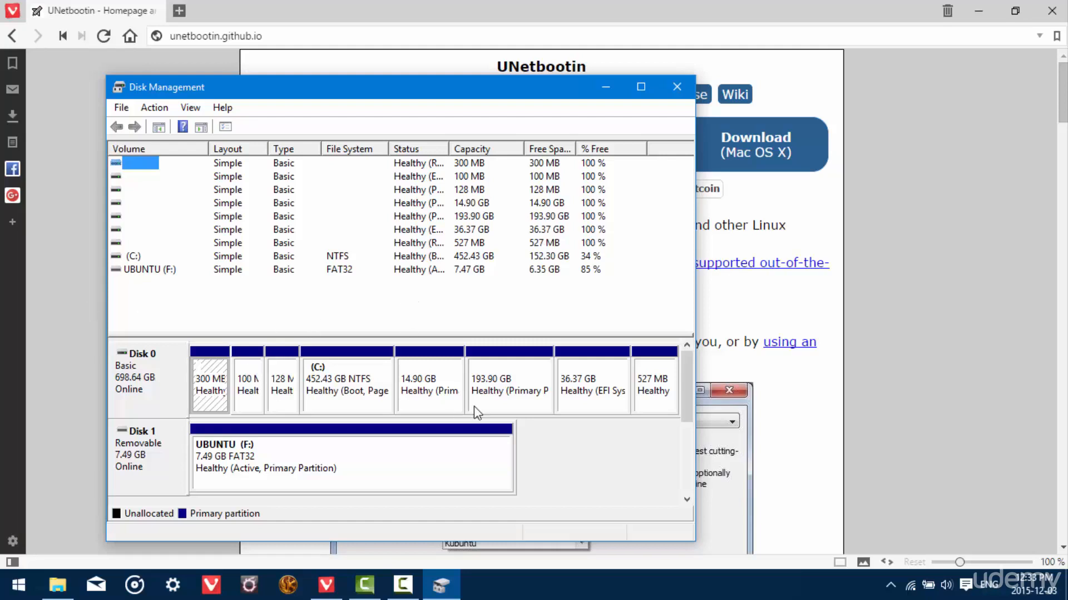
mouse_move(245, 218)
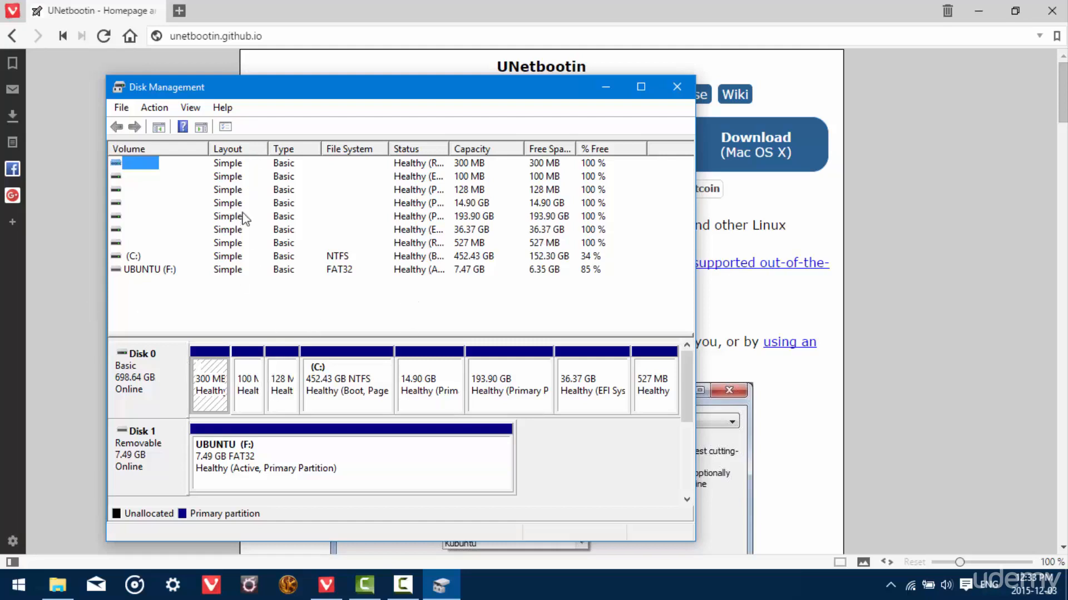
mouse_move(227, 289)
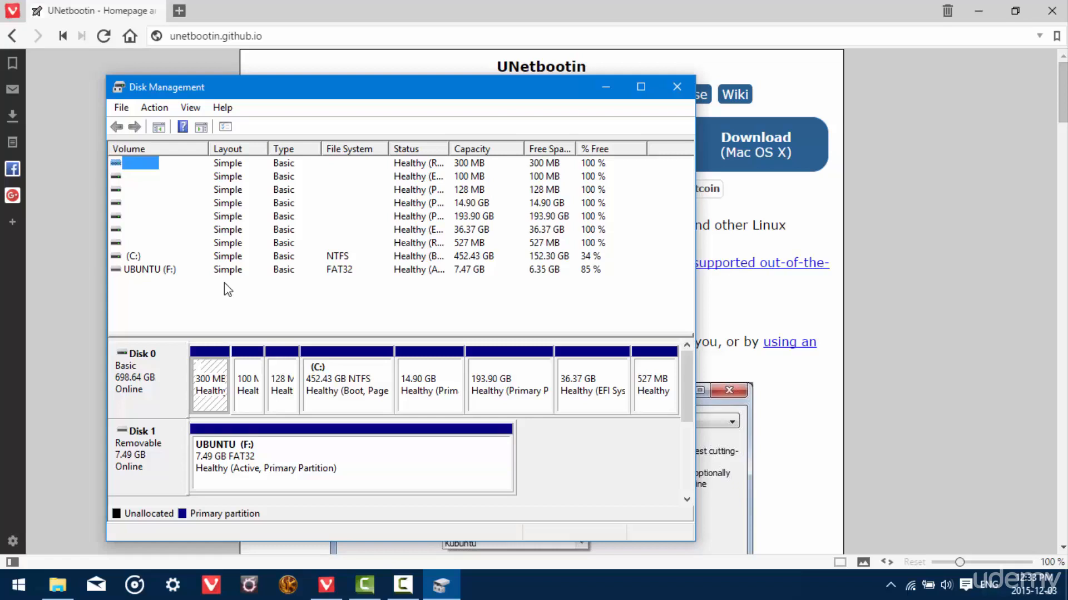
mouse_move(210, 381)
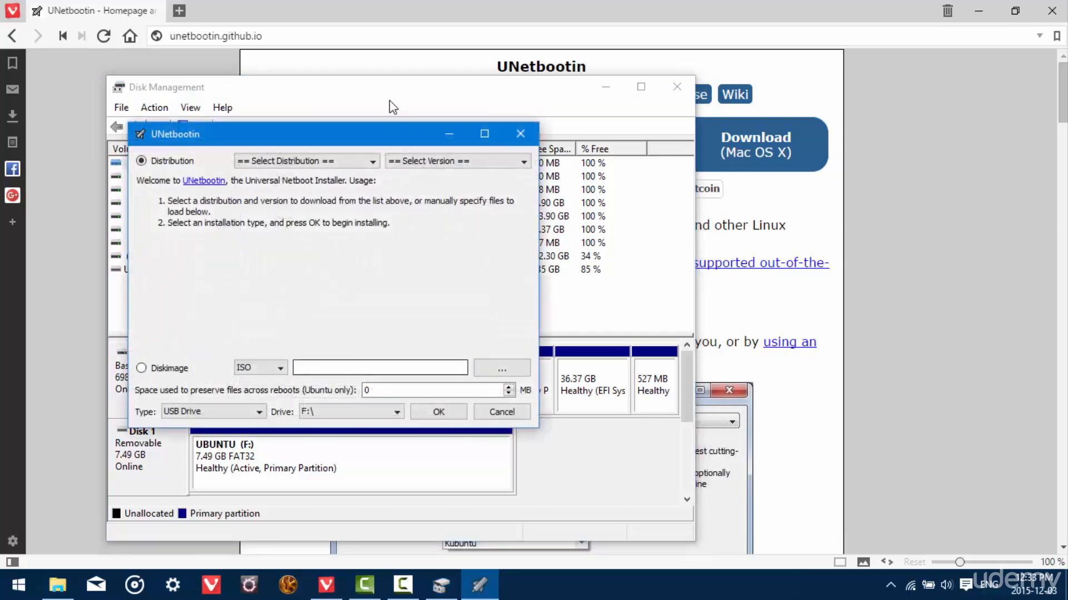
- Bring the Disk Management window showing the UBUNTU (F:) partition to the front
click(521, 133)
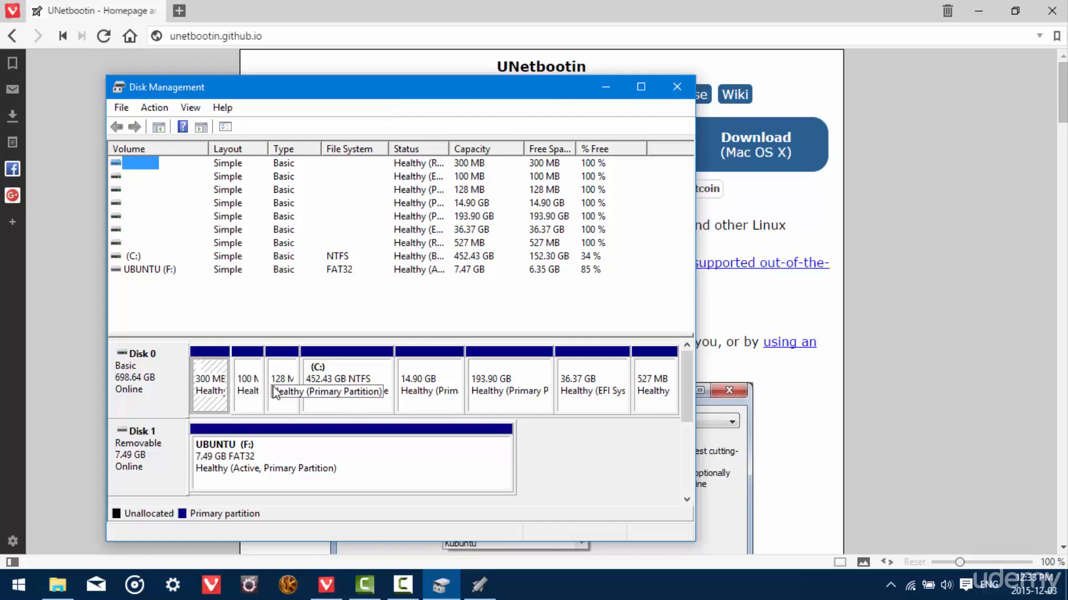
mouse_move(333, 381)
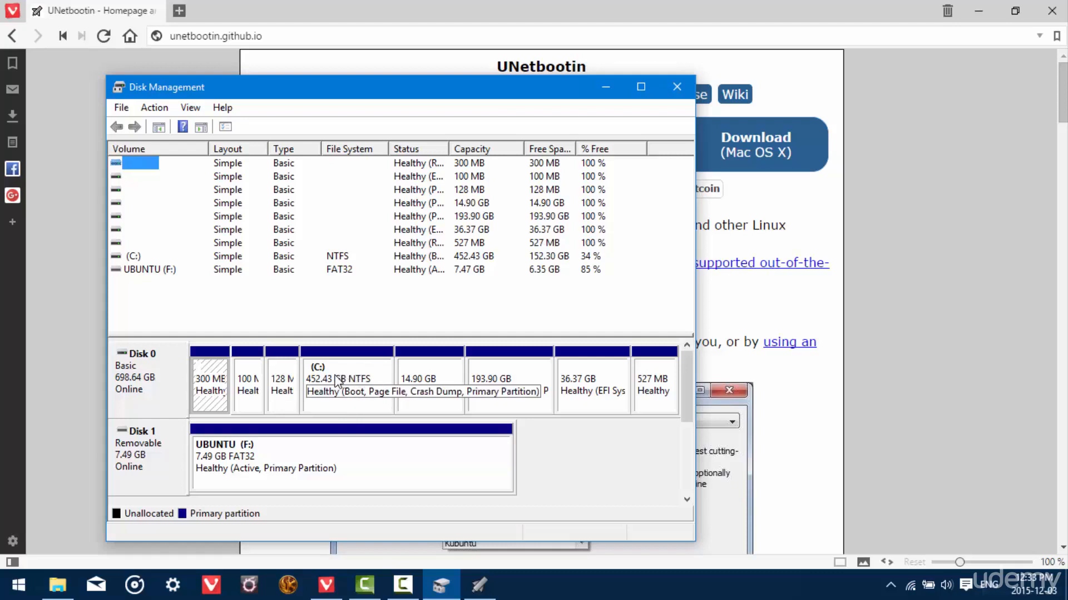
mouse_move(360, 392)
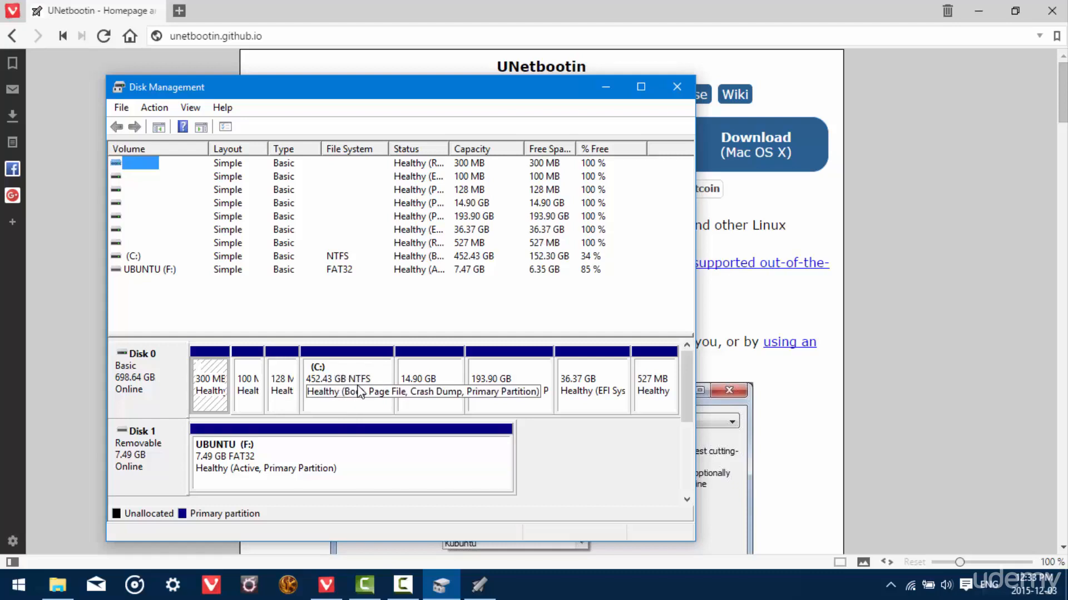
mouse_move(344, 407)
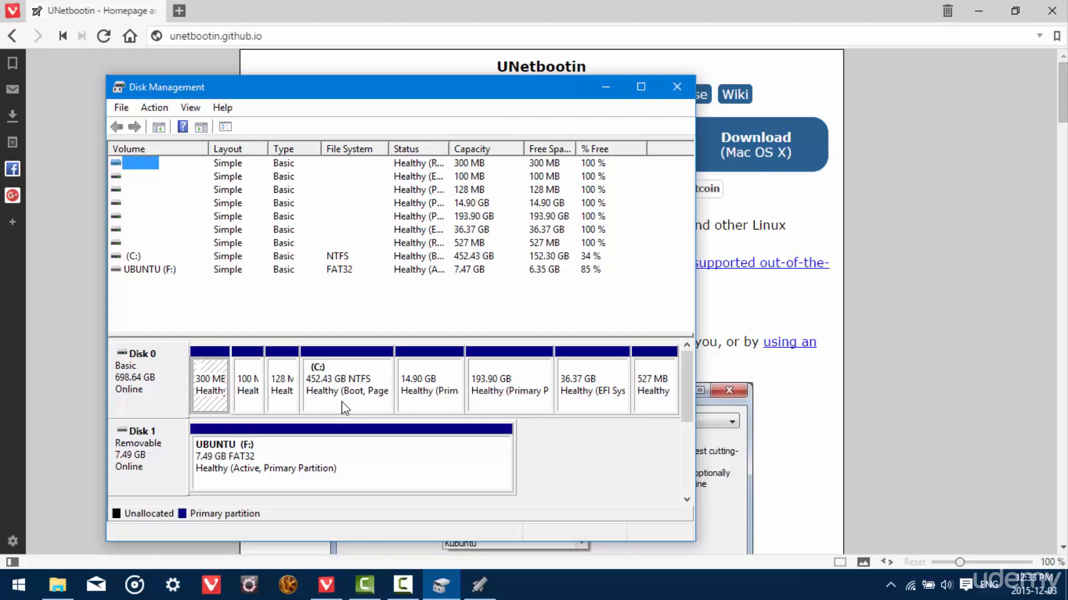
mouse_move(343, 391)
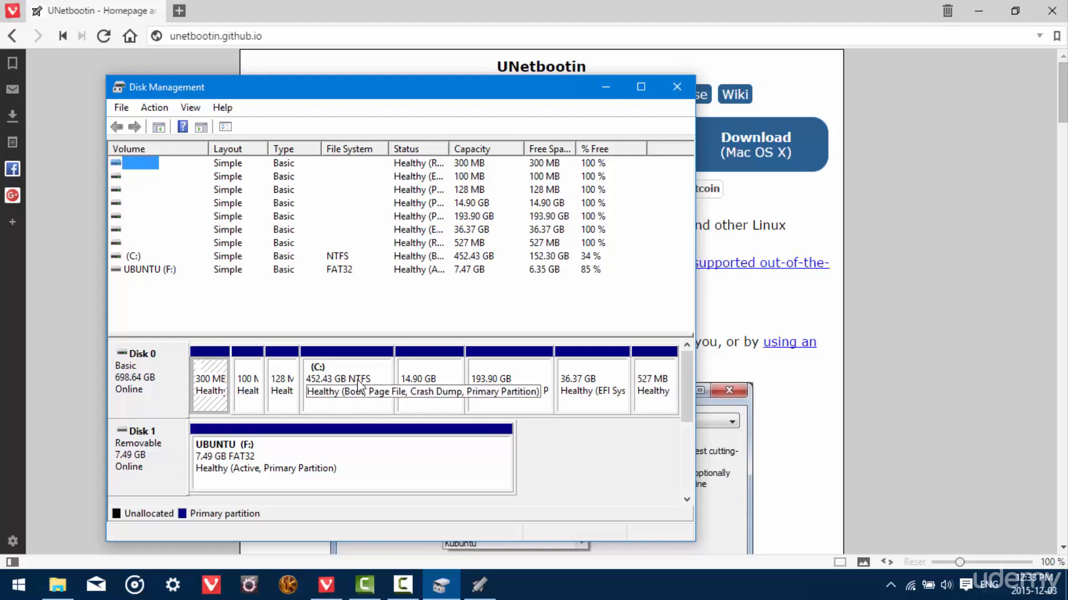
mouse_move(463, 405)
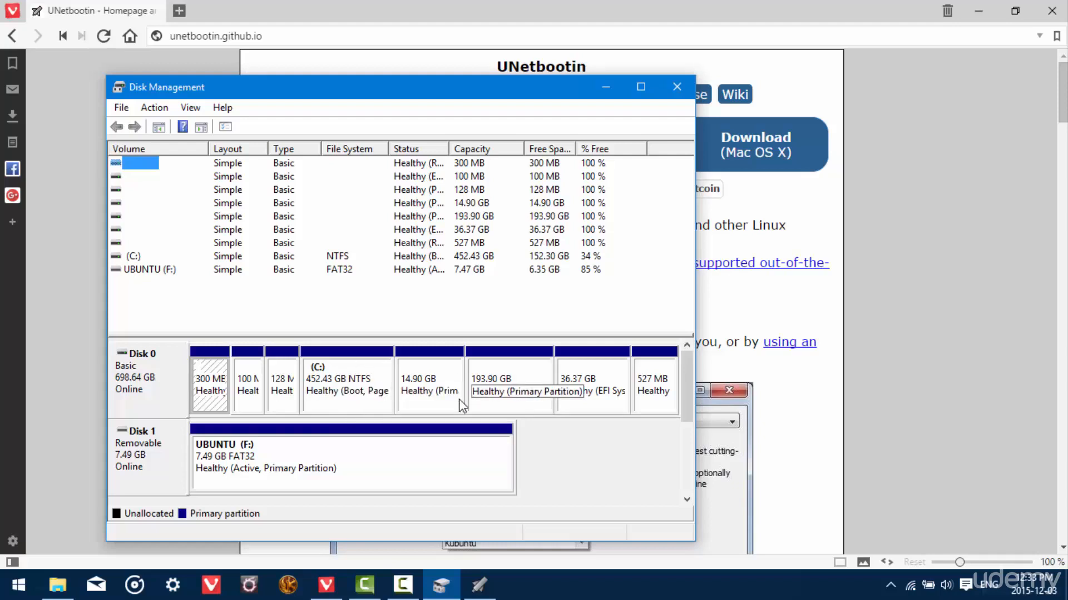
mouse_move(559, 374)
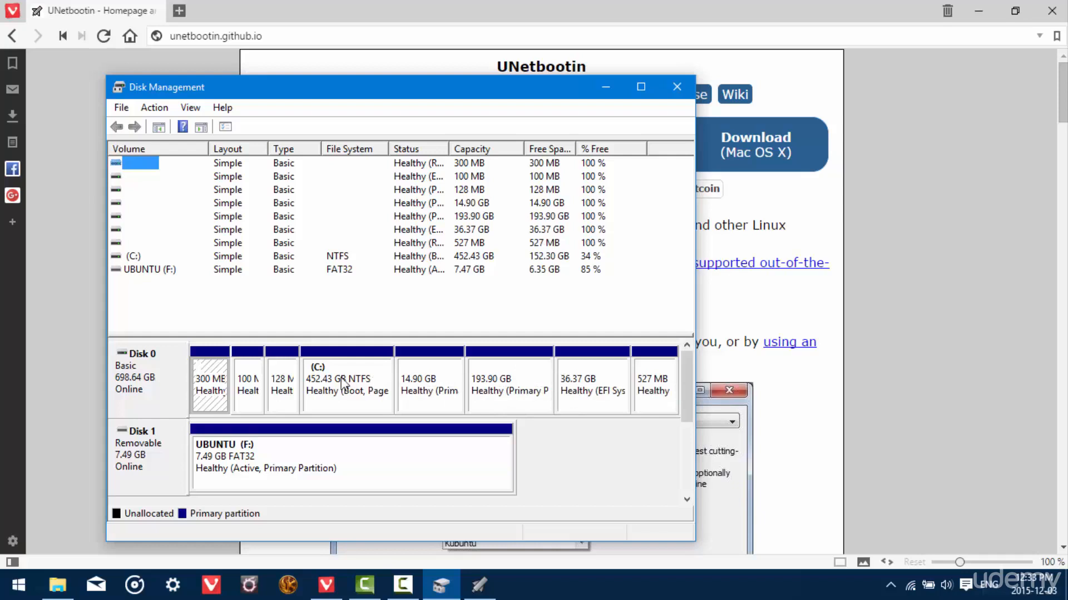
mouse_move(209, 397)
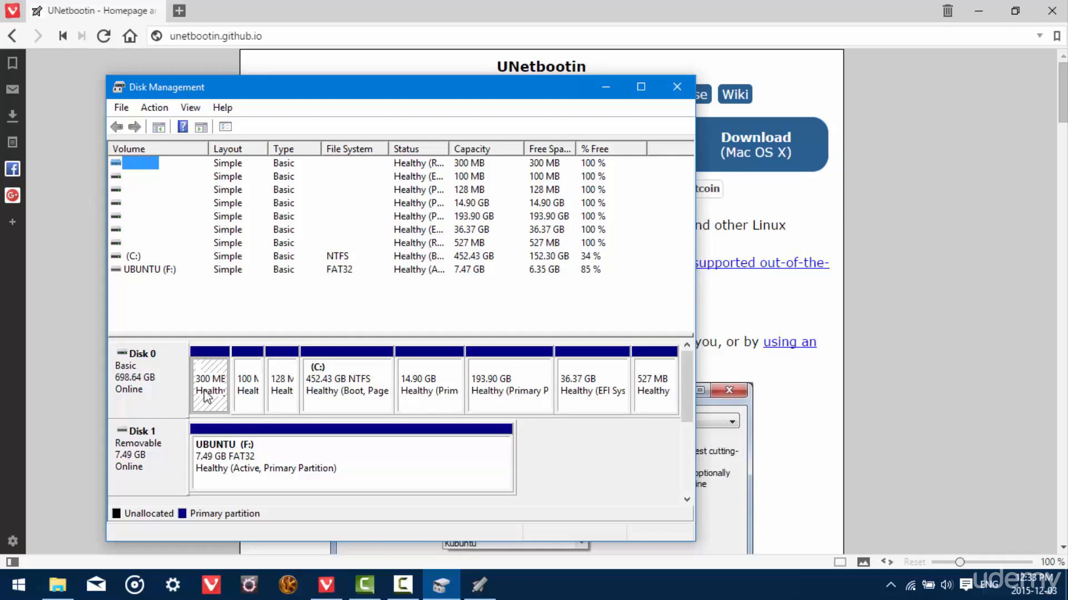
mouse_move(167, 378)
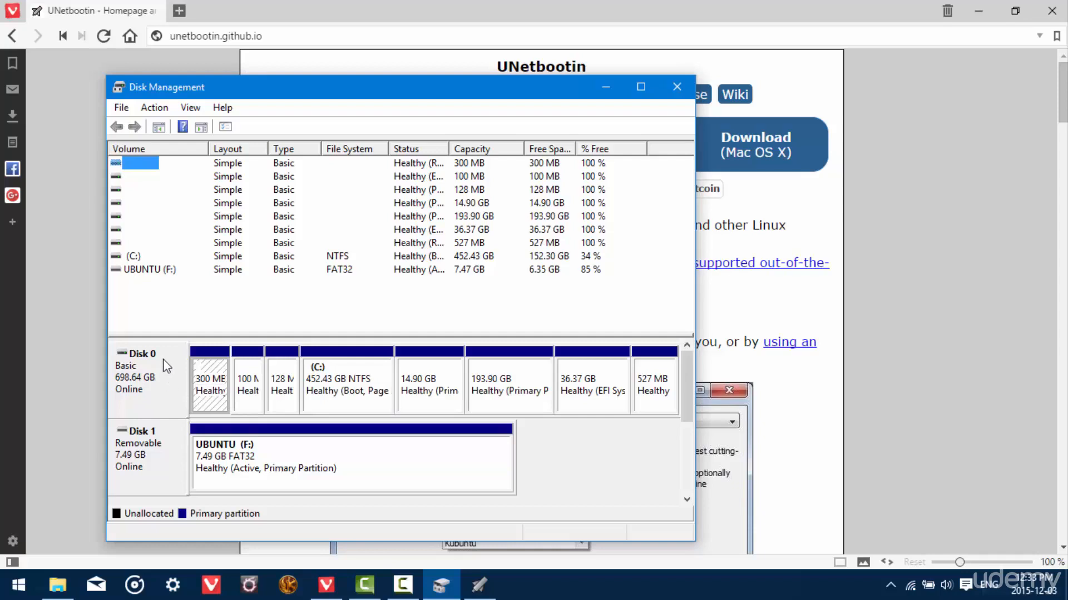
mouse_move(166, 379)
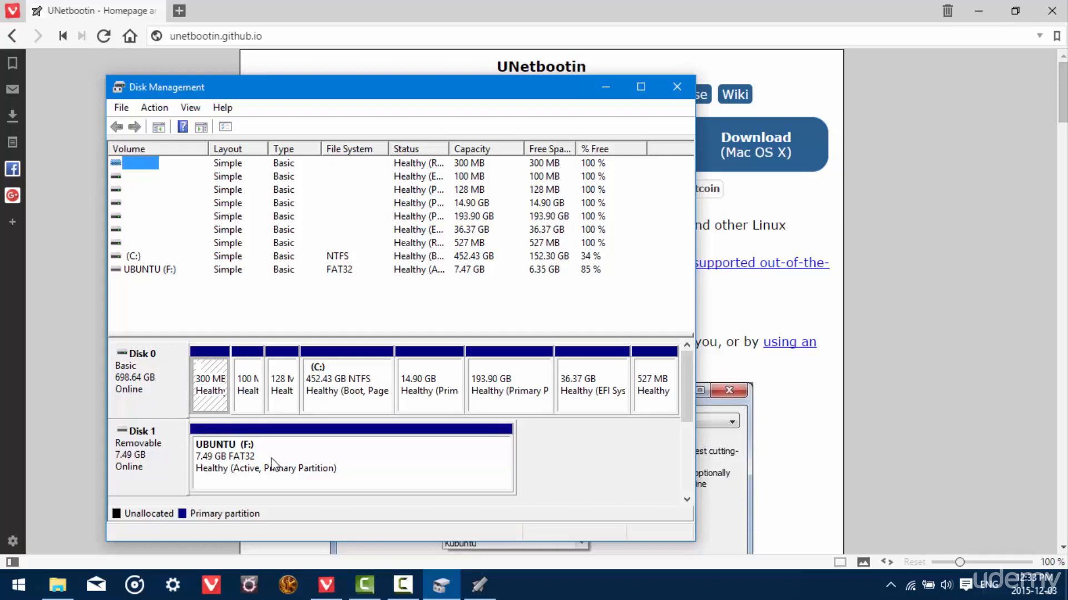
mouse_move(121, 468)
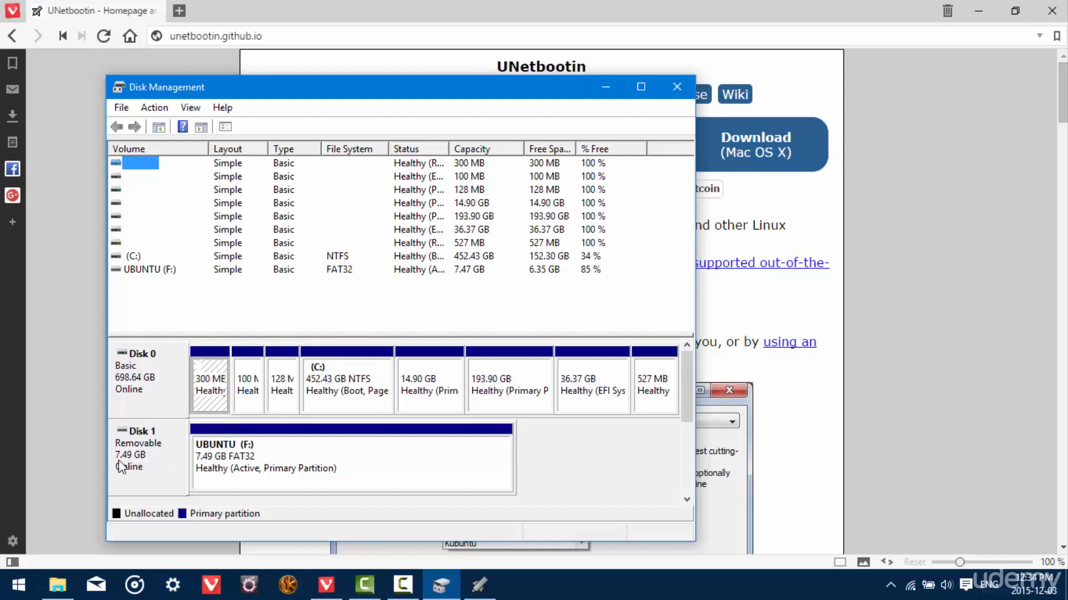
mouse_move(124, 465)
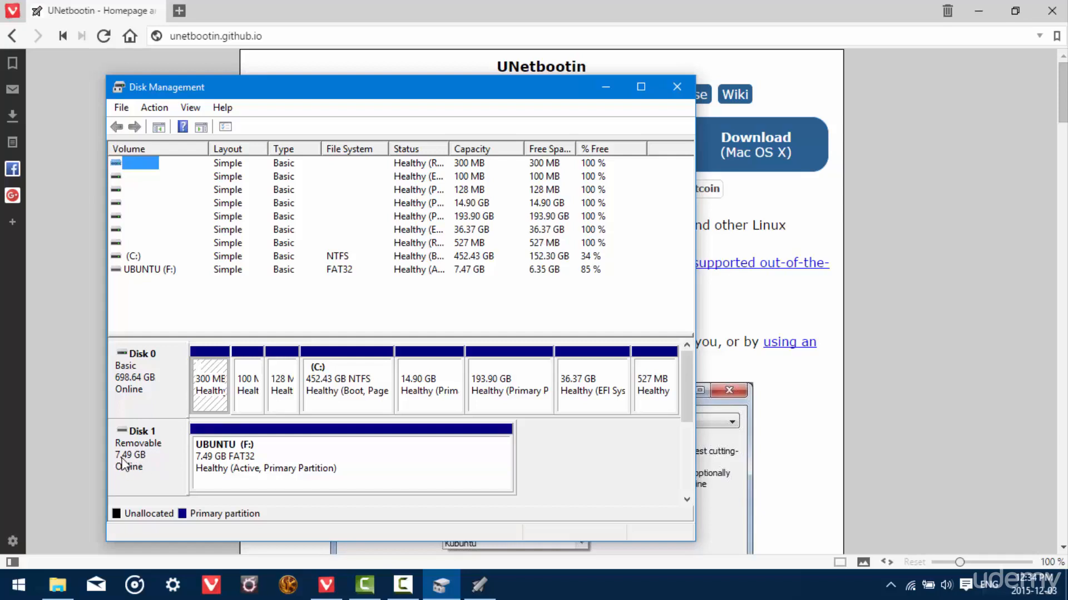
mouse_move(241, 468)
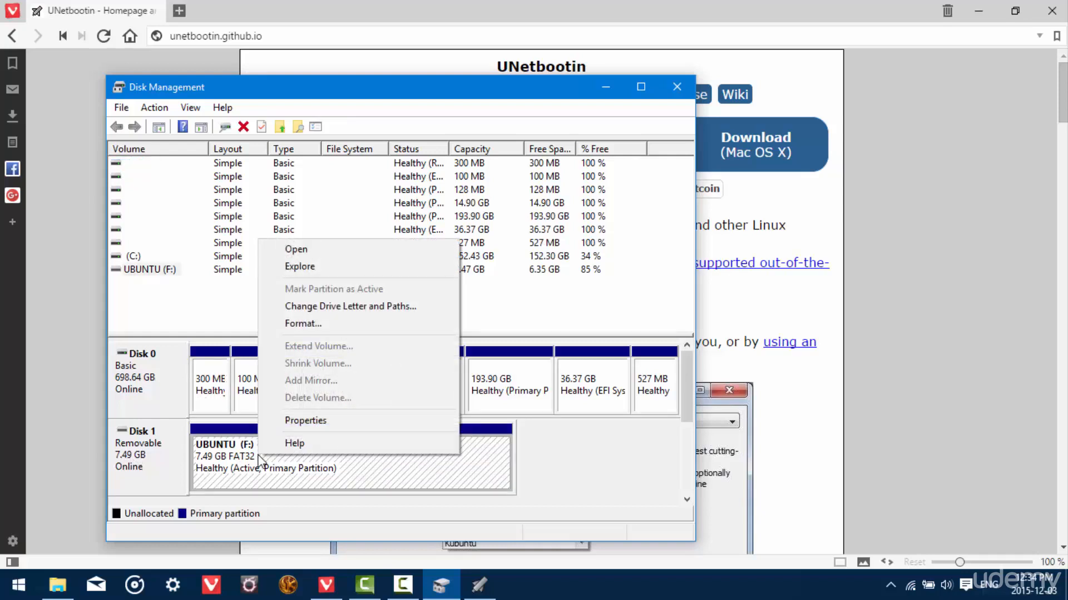
- Quick-format UBUNTU (F:) as FAT32 with label UBUNTU, confirming the data-loss warnings
click(302, 323)
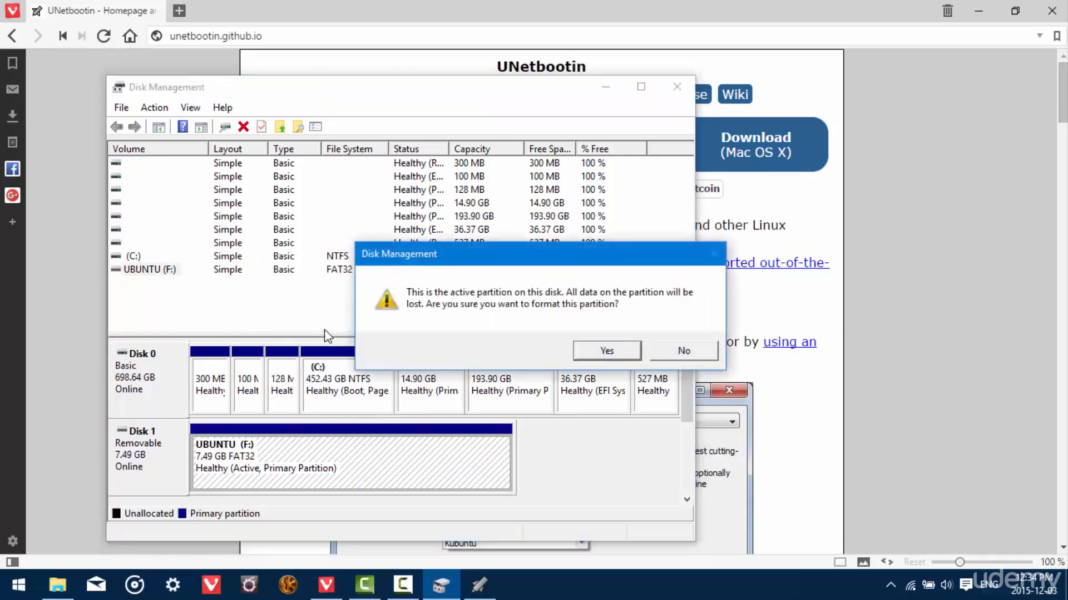
click(604, 350)
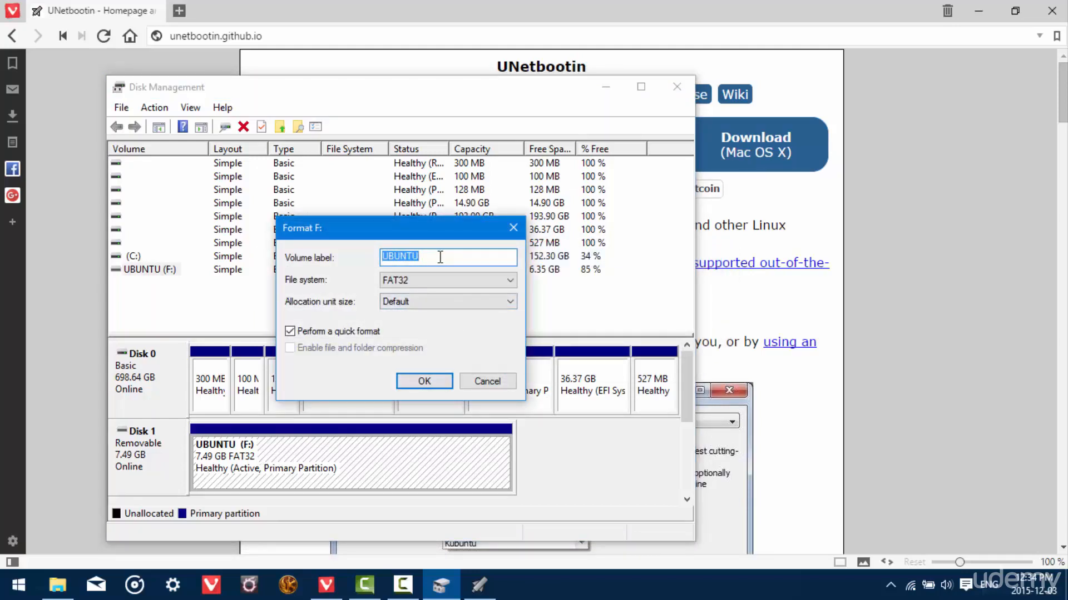
mouse_move(422, 285)
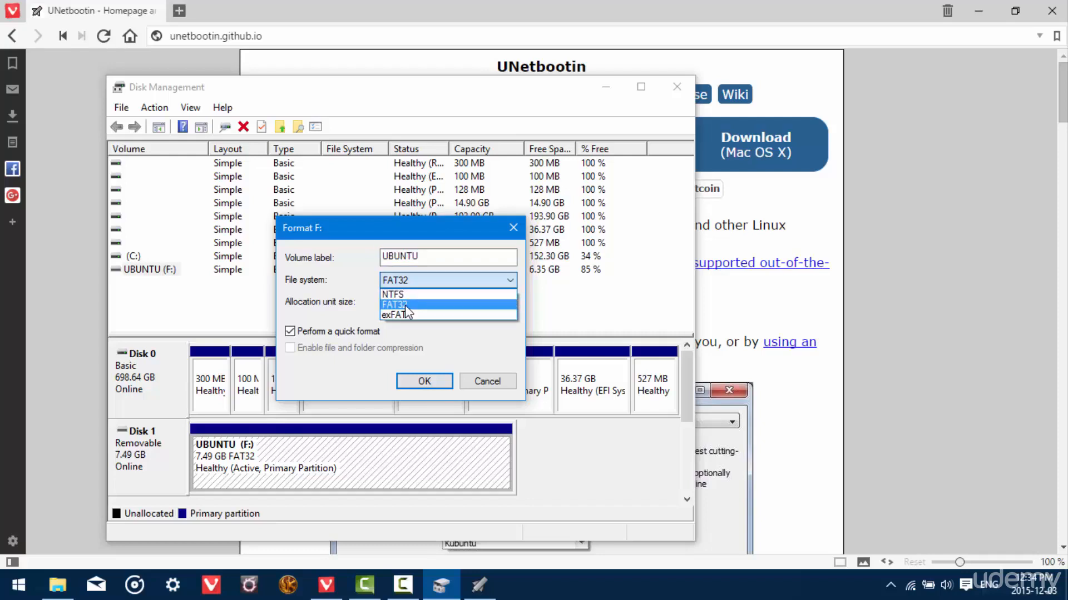
mouse_move(409, 311)
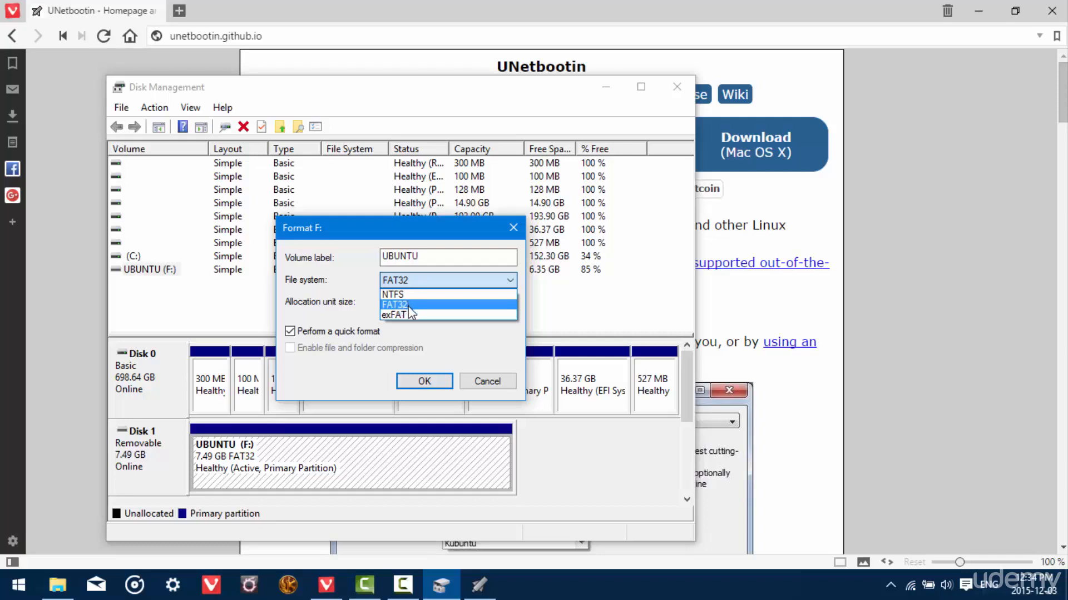
click(394, 304)
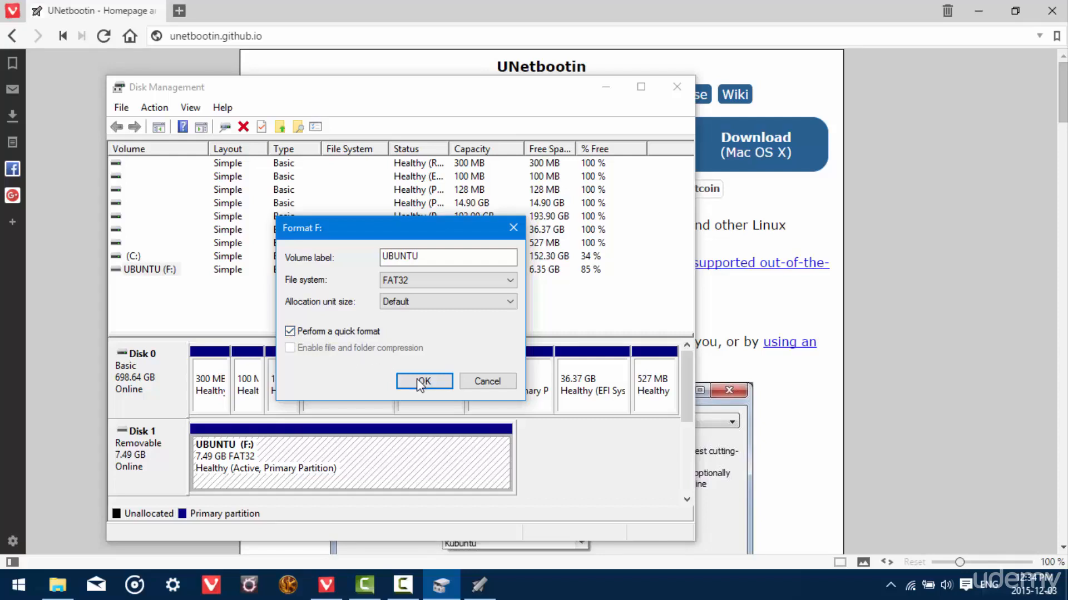
click(422, 381)
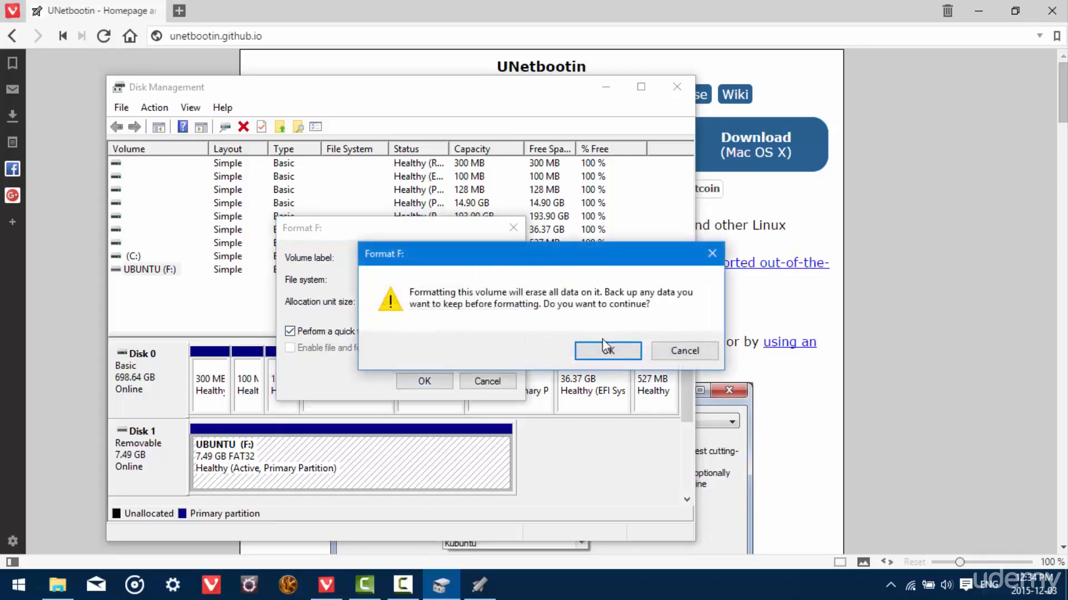
click(606, 350)
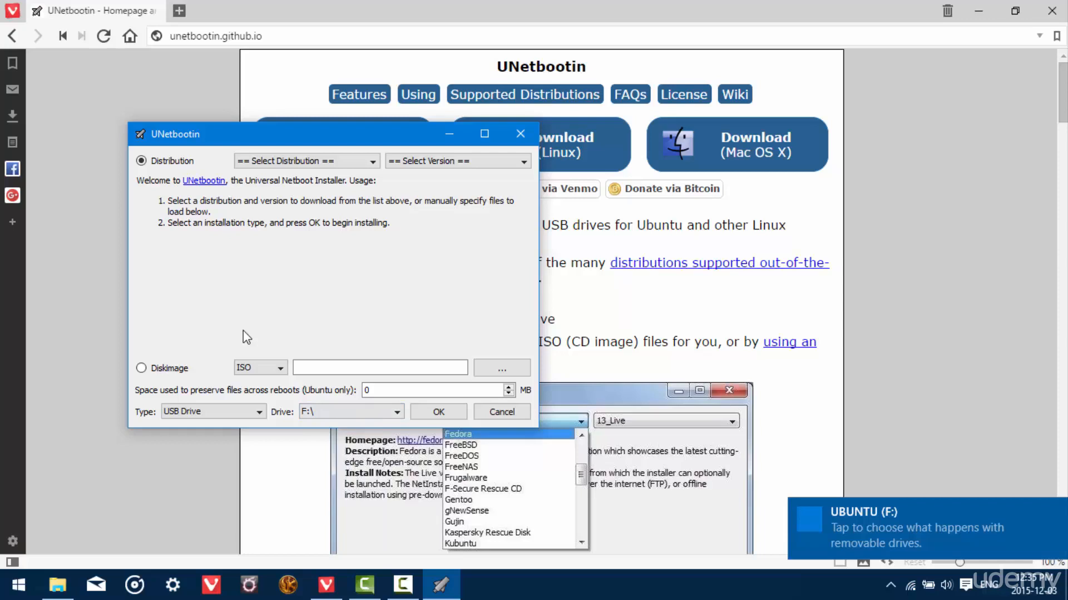
- Load ubuntu-15.10-desktop-amd64.iso from Downloads\ubuntu as the Diskimage source
click(141, 367)
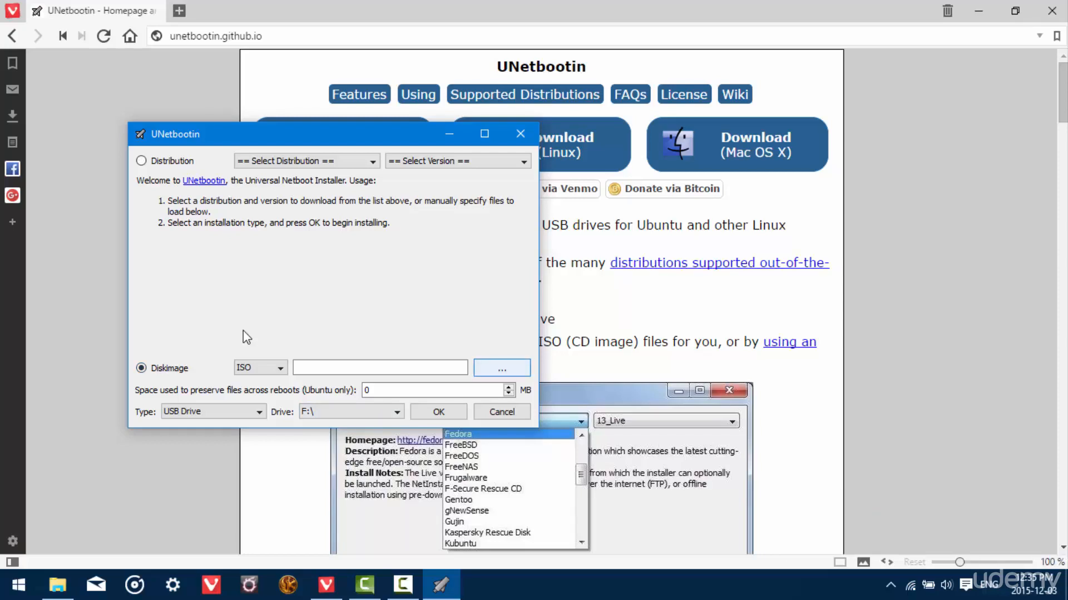
mouse_move(501, 368)
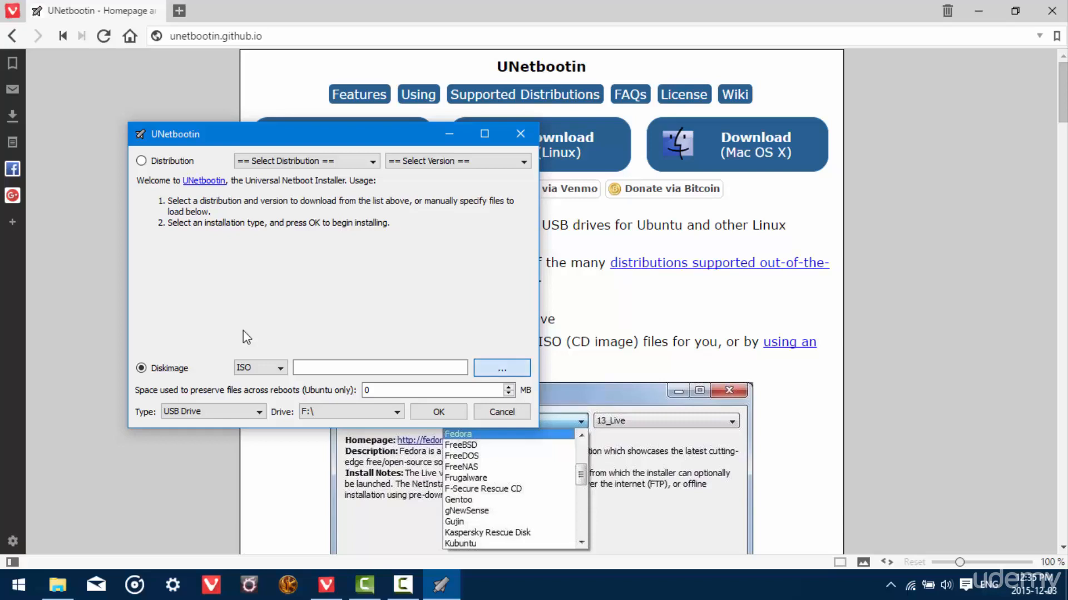
click(501, 368)
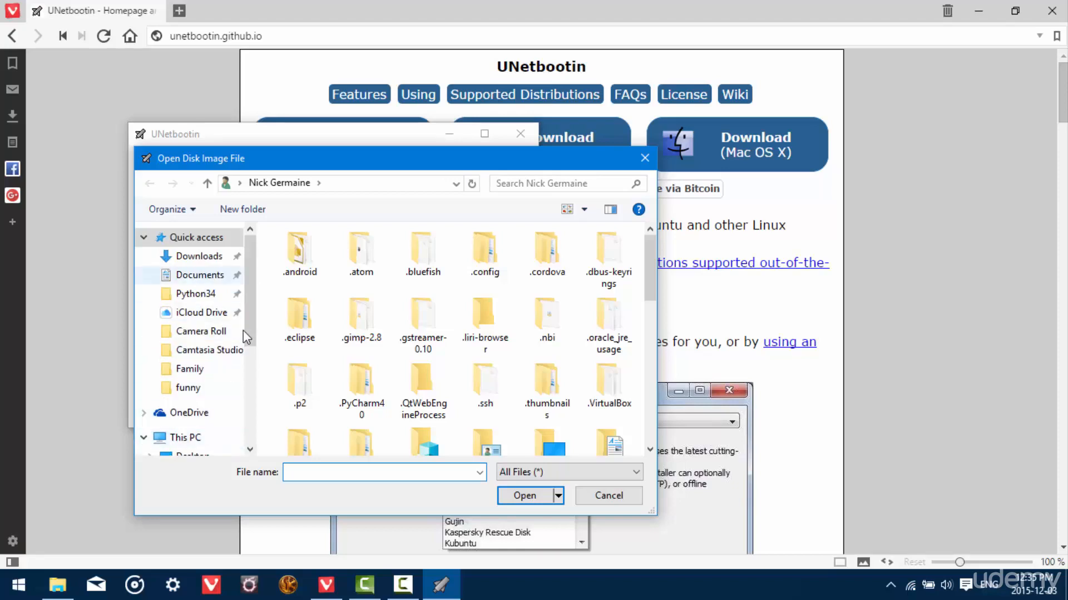
click(200, 255)
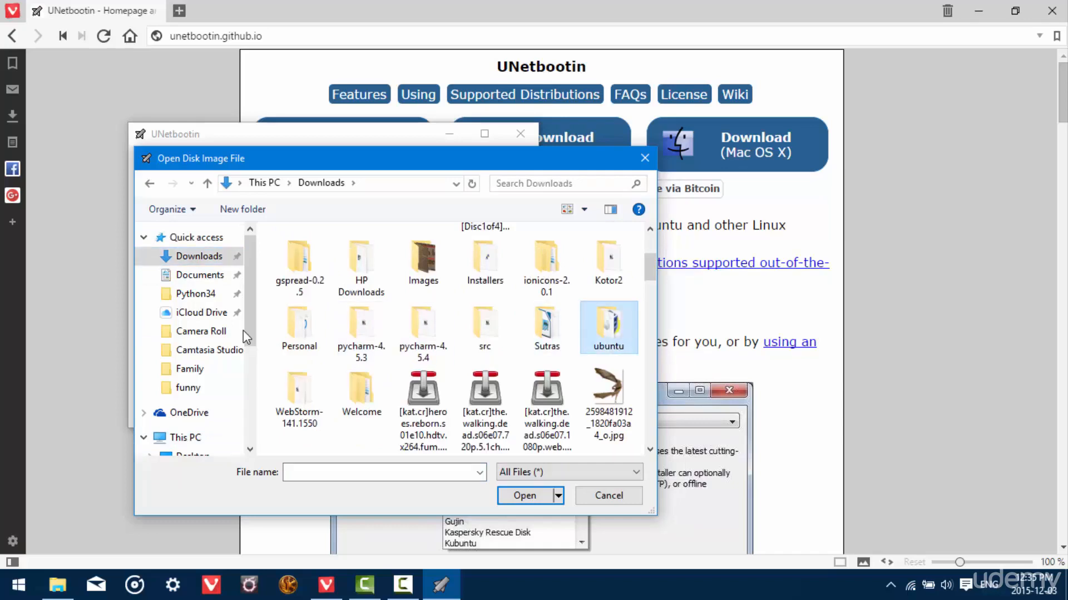
double_click(607, 327)
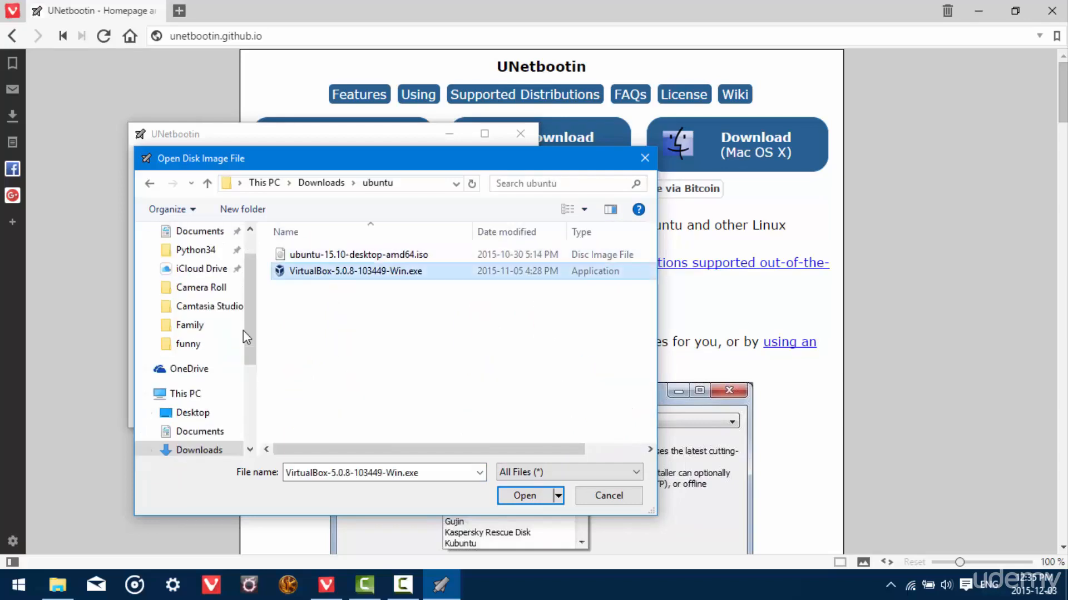
click(358, 254)
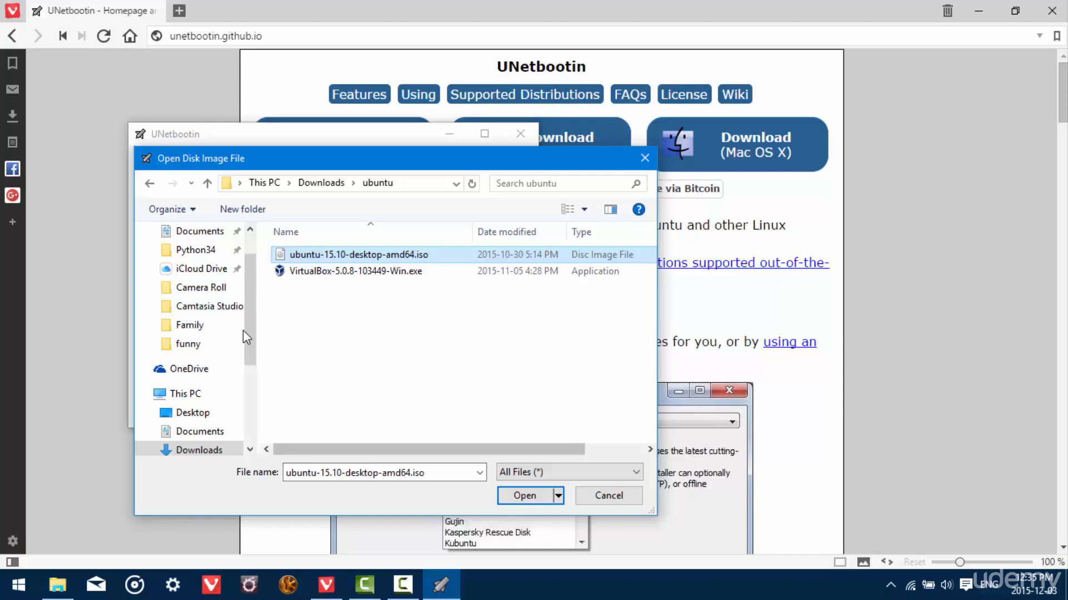
click(524, 494)
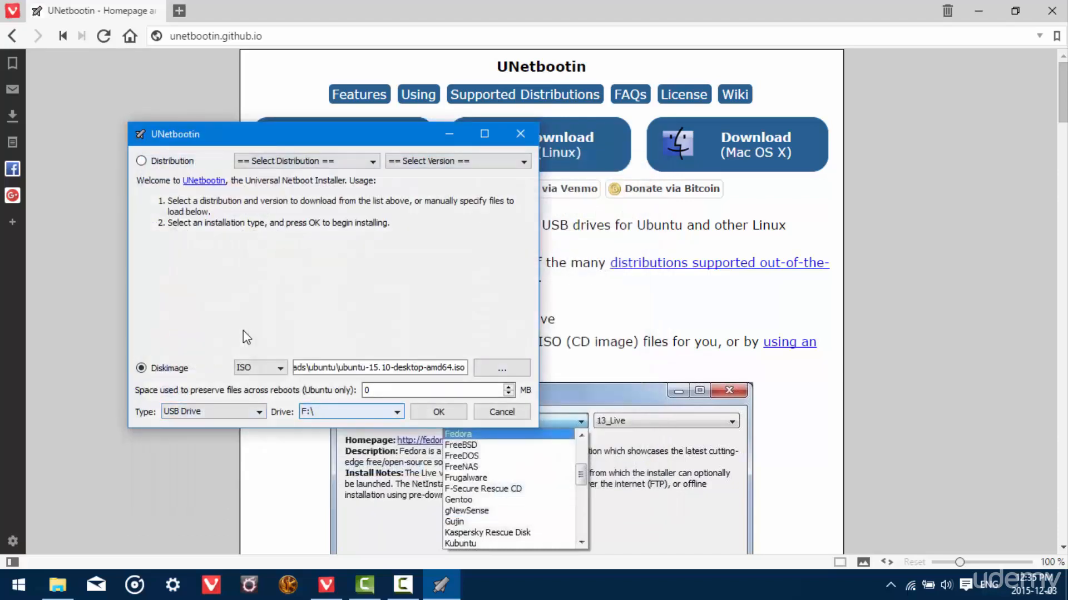
- Set type to USB Drive, drive F:\, and start writing the image
click(398, 412)
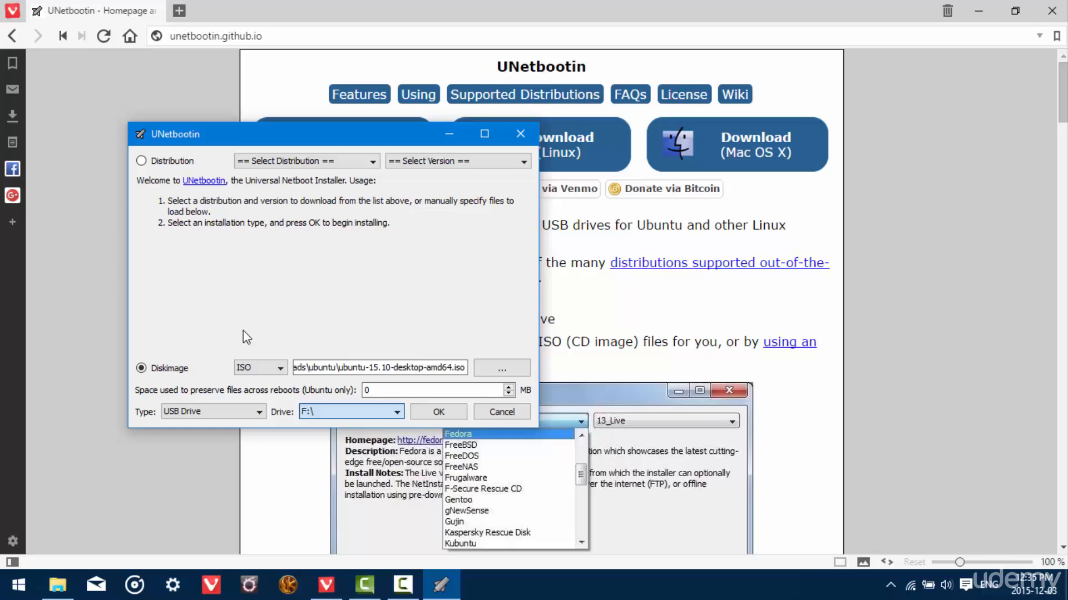
click(212, 411)
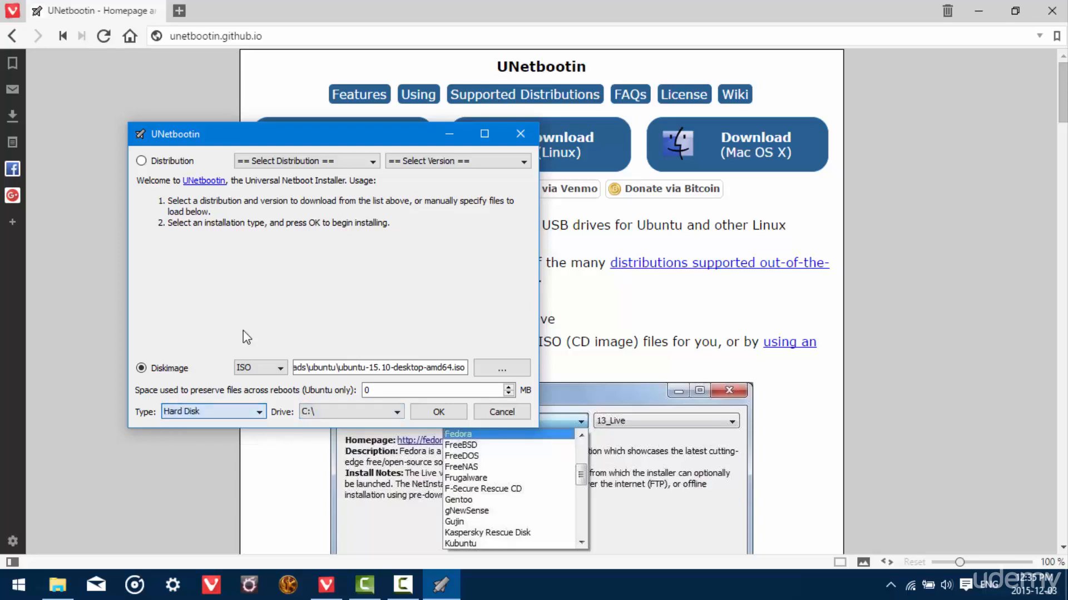
click(213, 411)
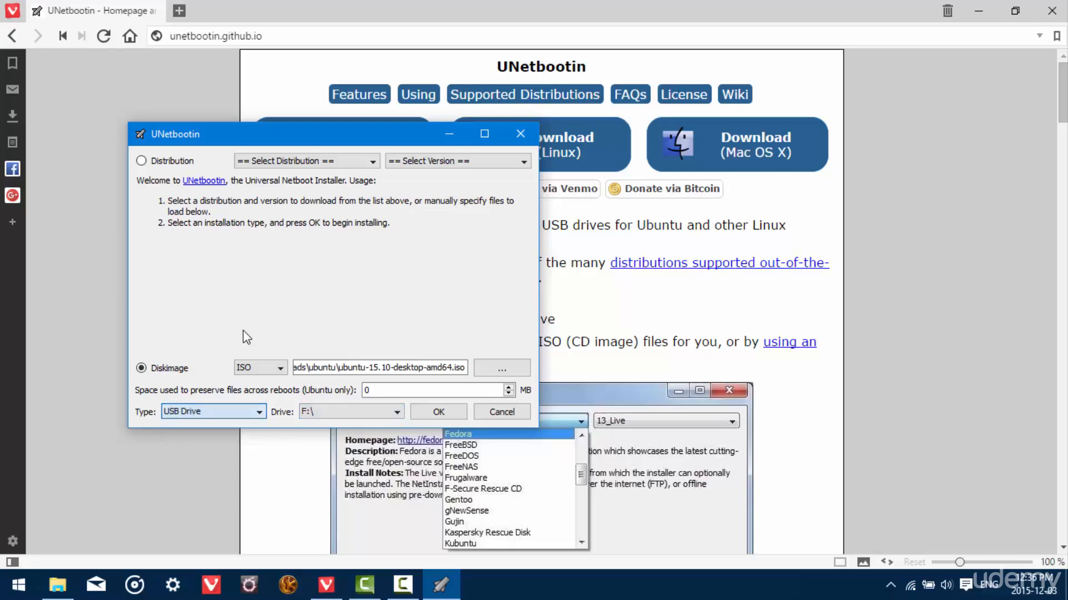
click(398, 411)
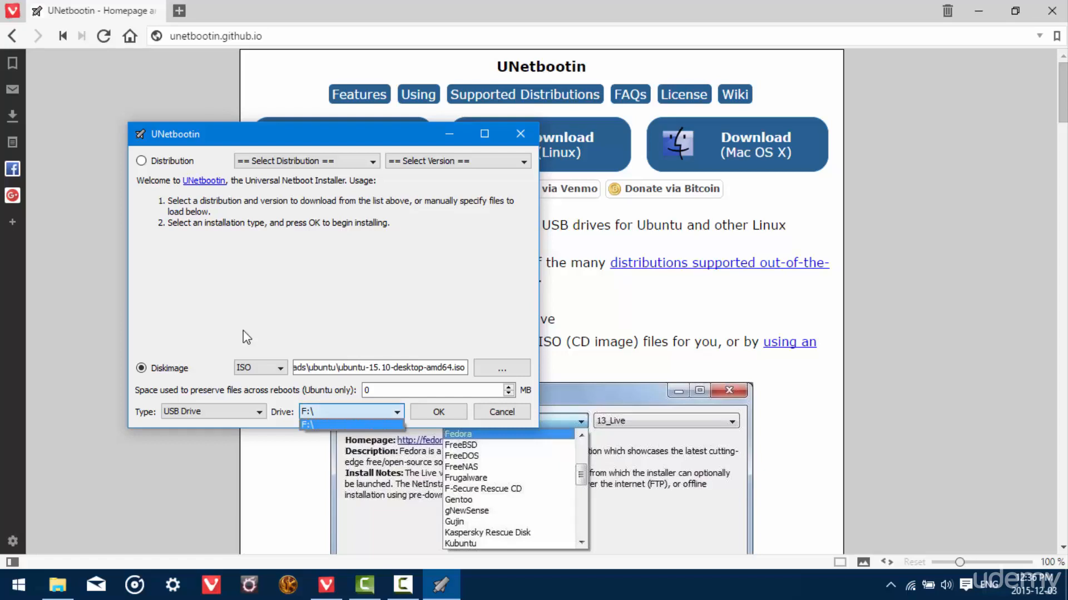
click(313, 424)
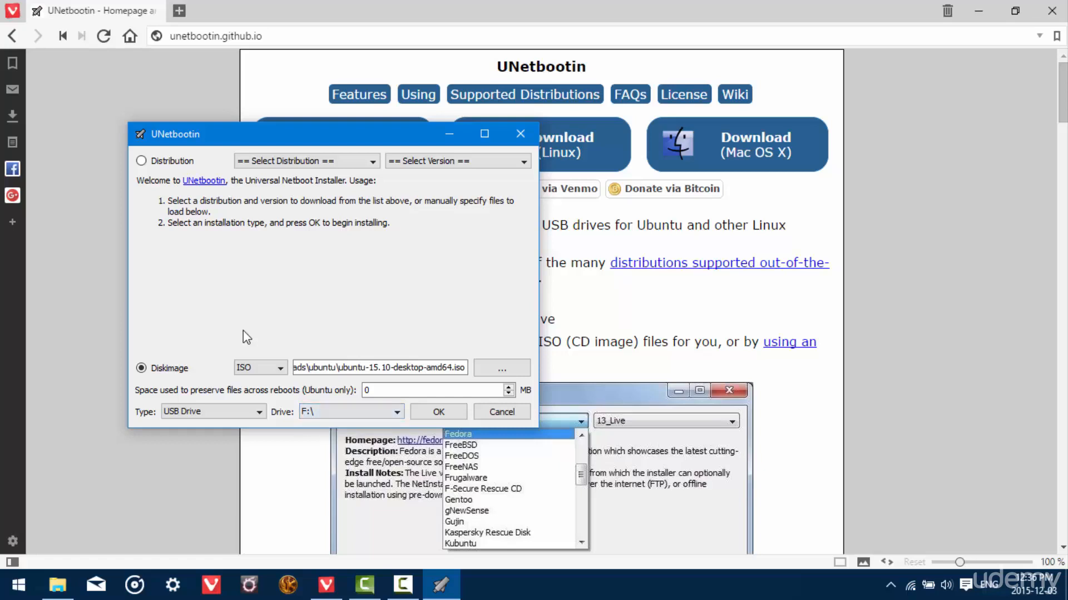
click(438, 412)
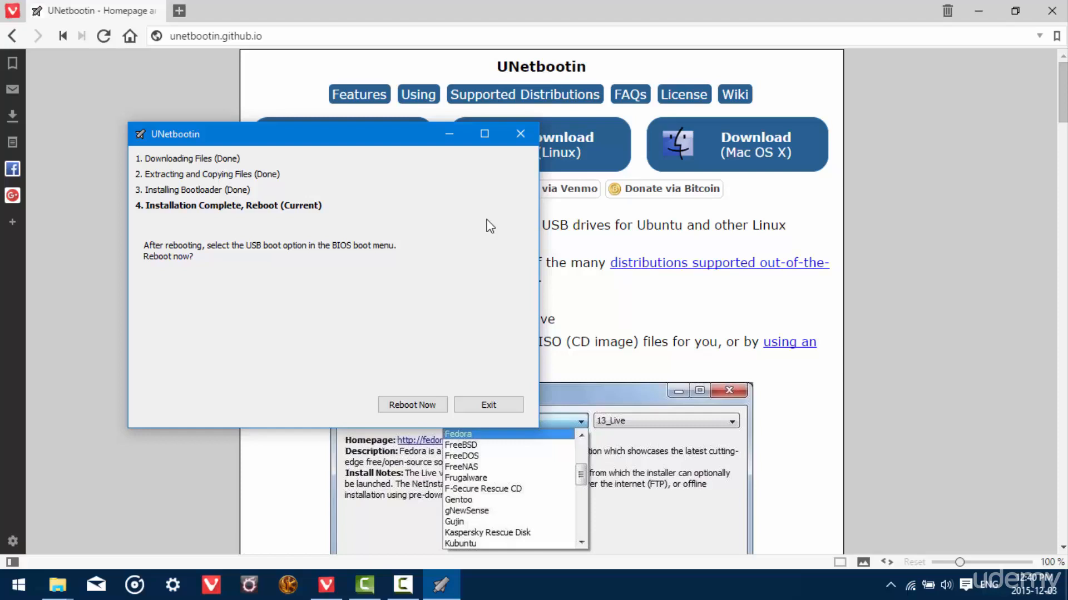
mouse_move(939, 441)
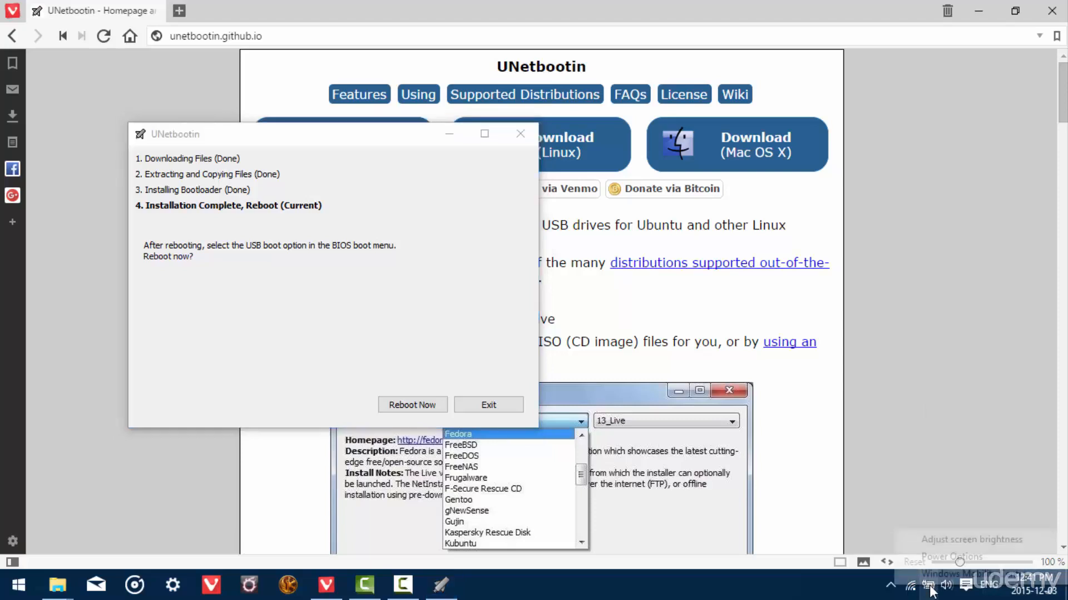
mouse_move(937, 315)
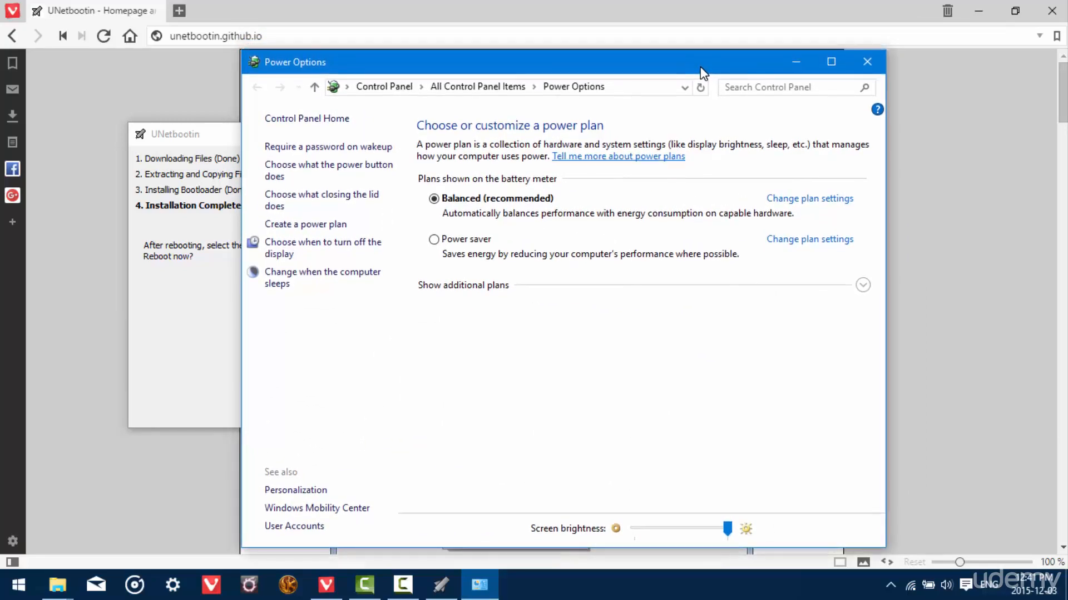
mouse_move(650, 258)
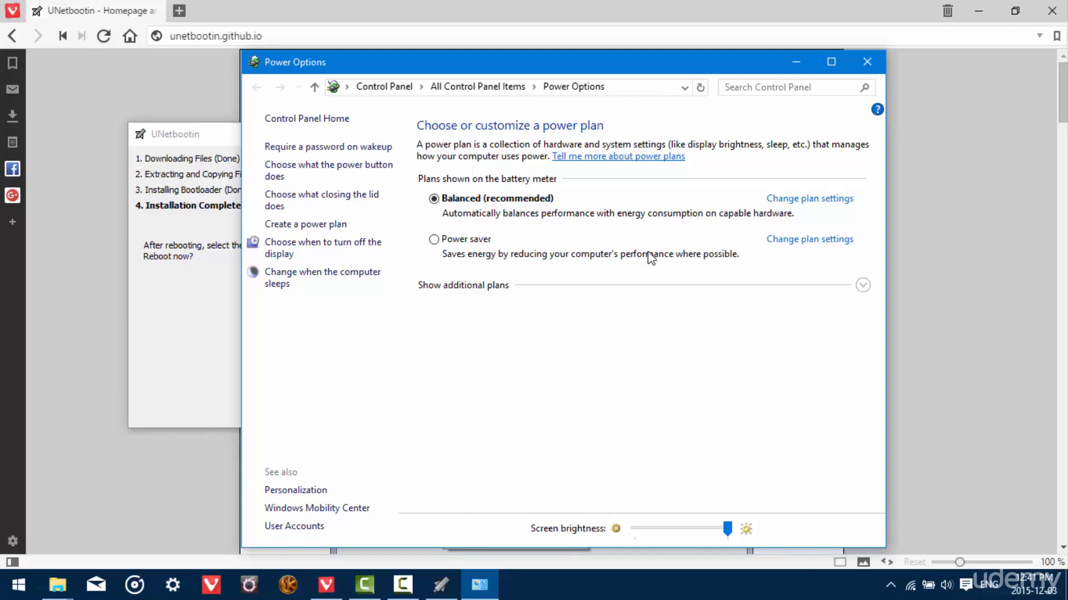
mouse_move(761, 220)
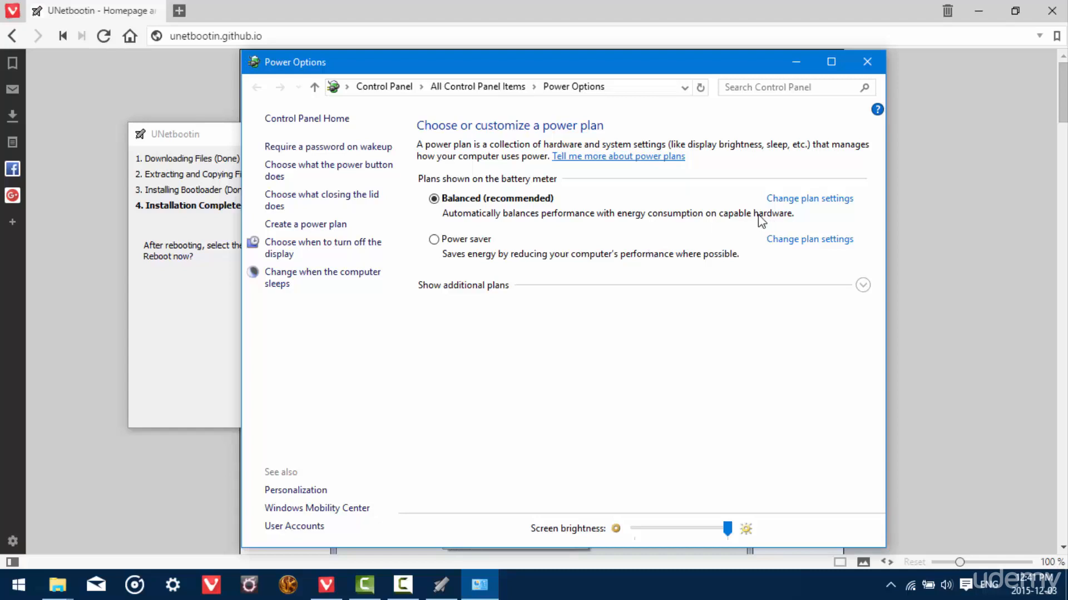
mouse_move(695, 301)
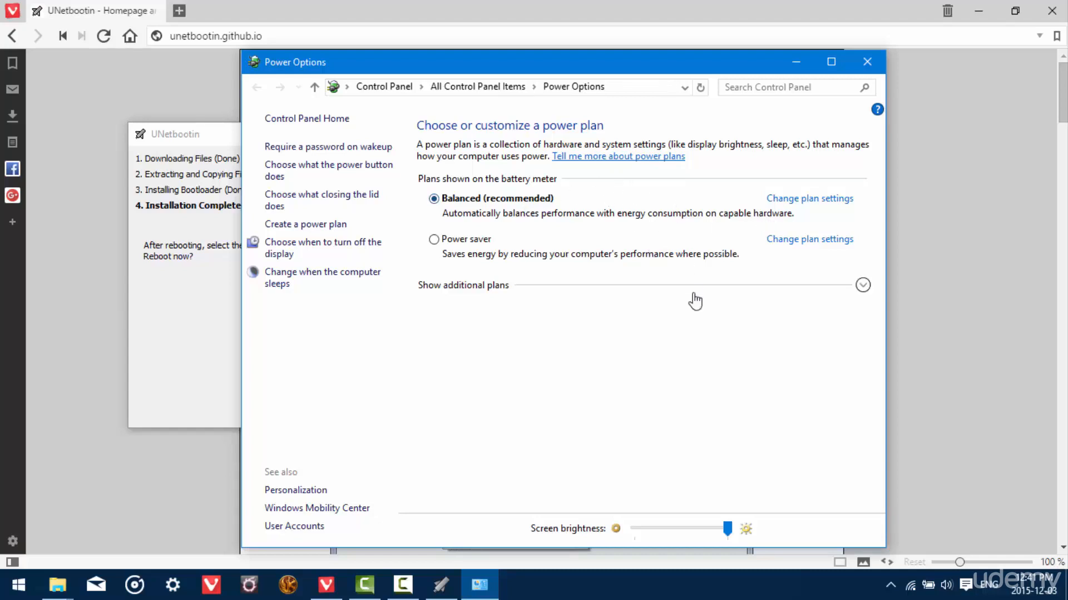
mouse_move(926, 584)
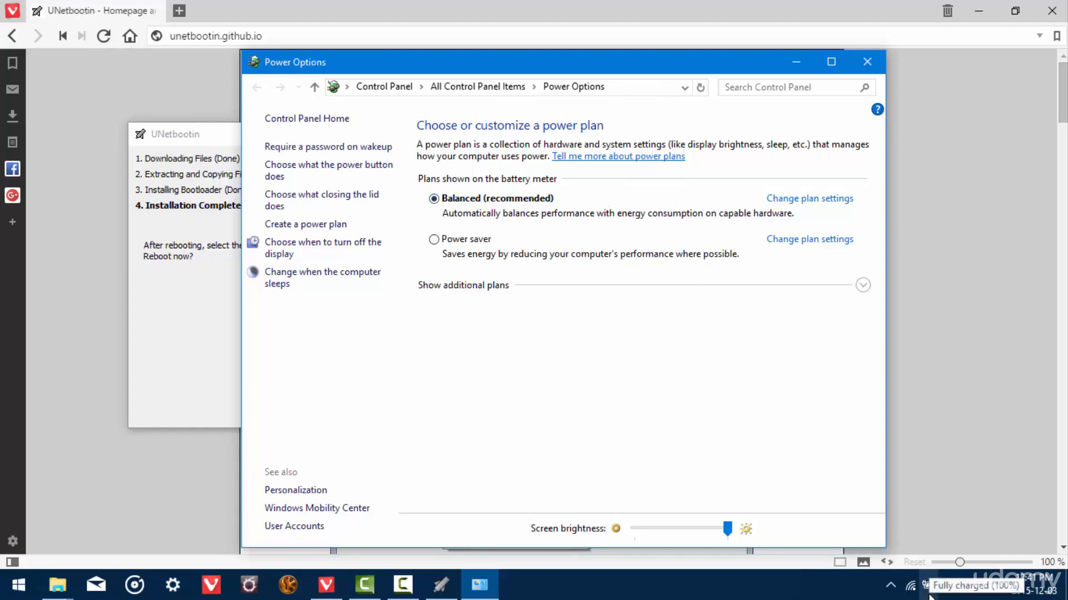
mouse_move(786, 188)
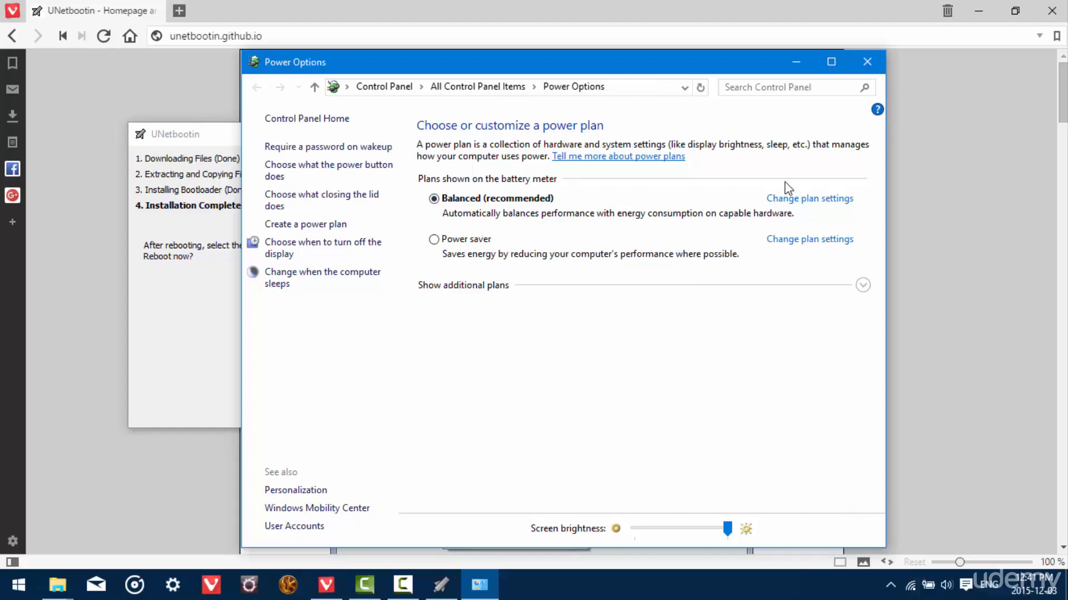
click(809, 198)
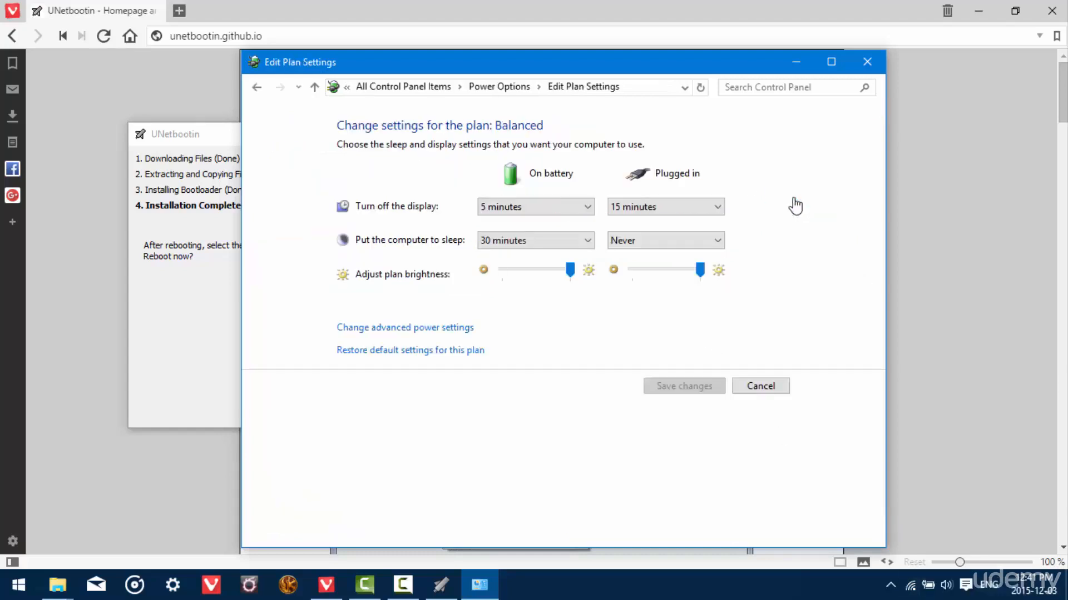
mouse_move(428, 333)
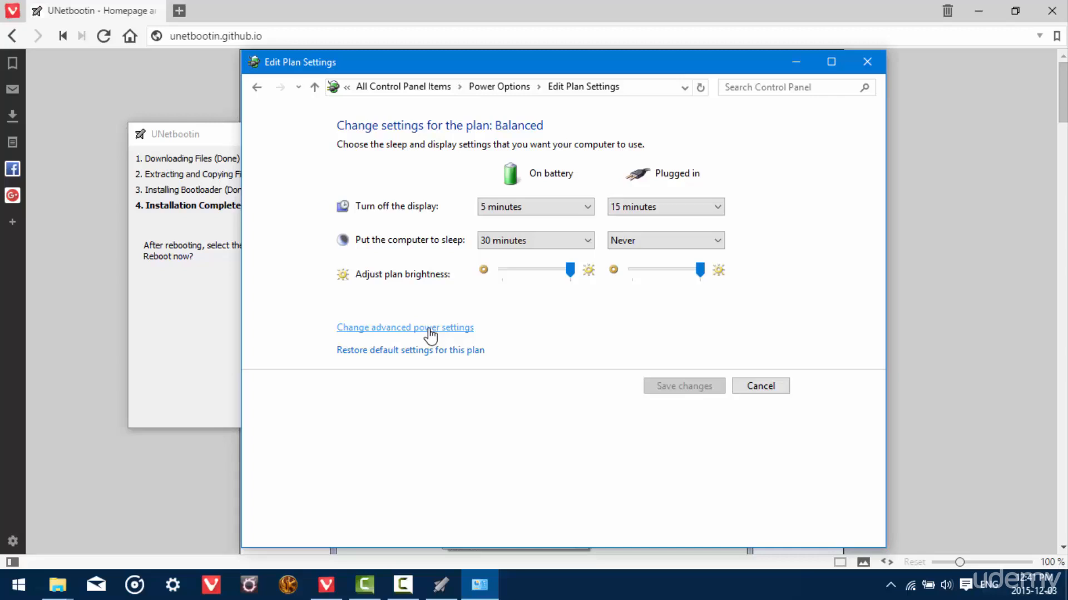
mouse_move(412, 333)
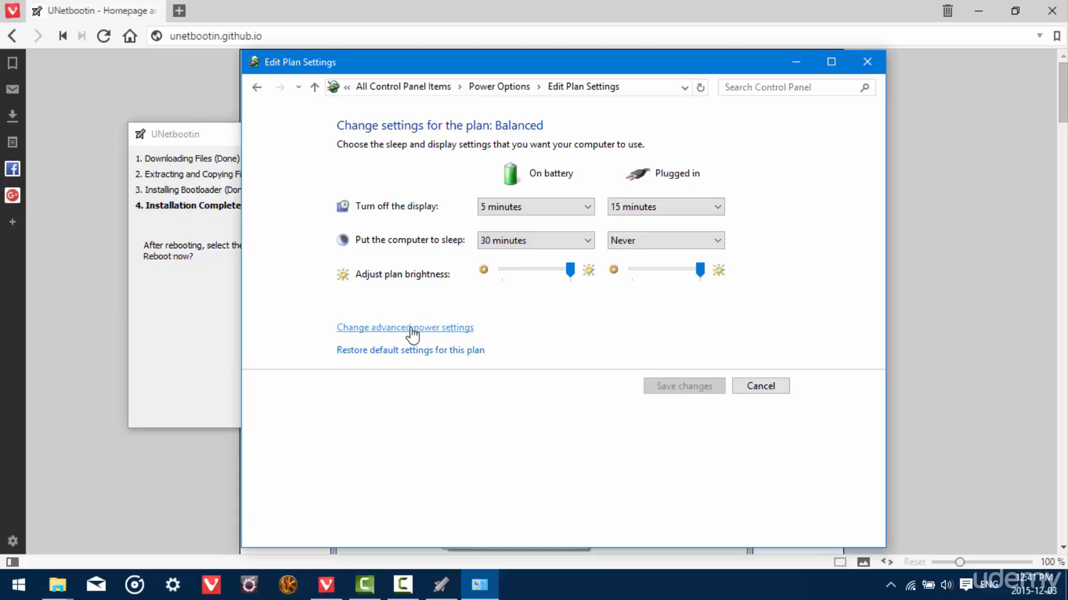
click(405, 327)
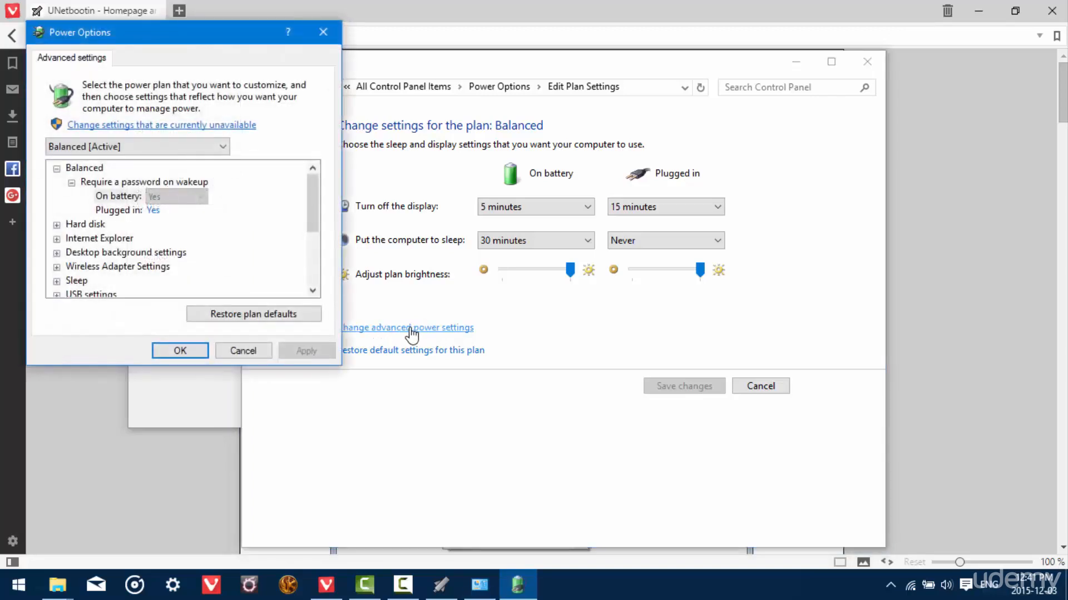
click(243, 351)
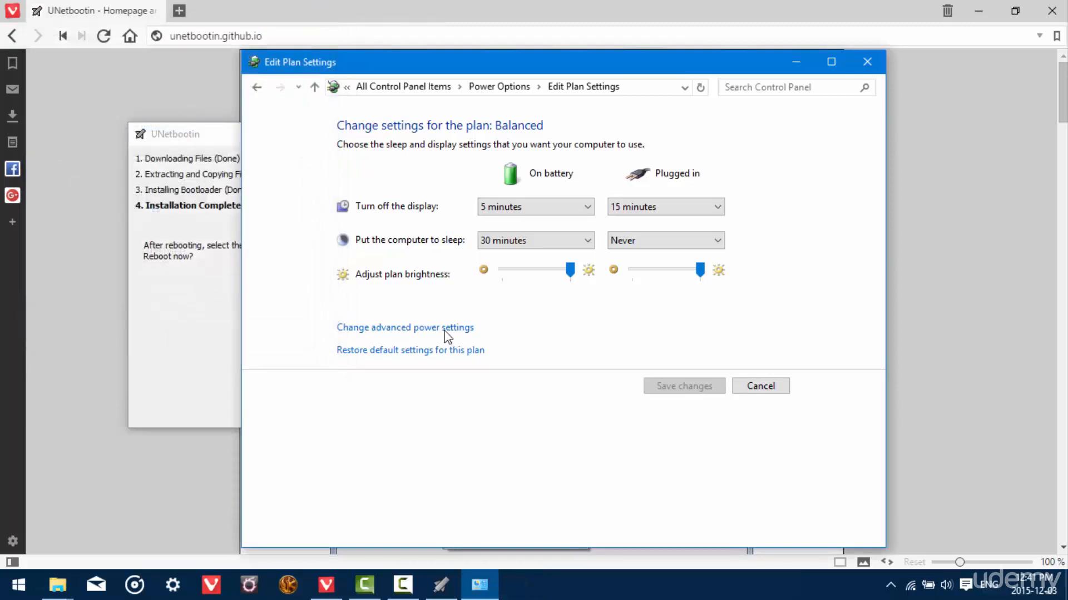
click(760, 386)
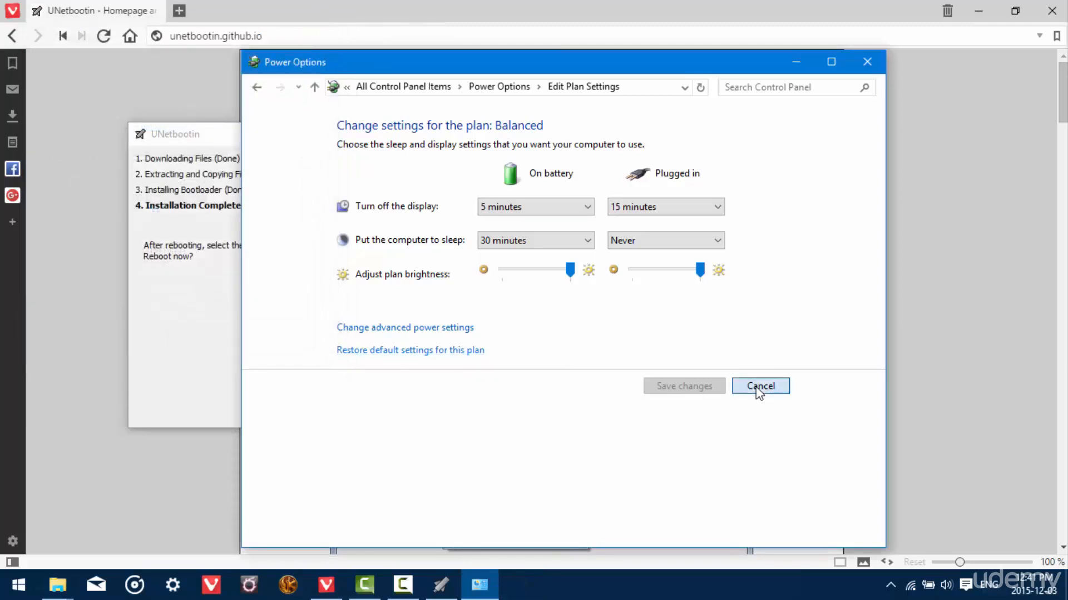
click(760, 386)
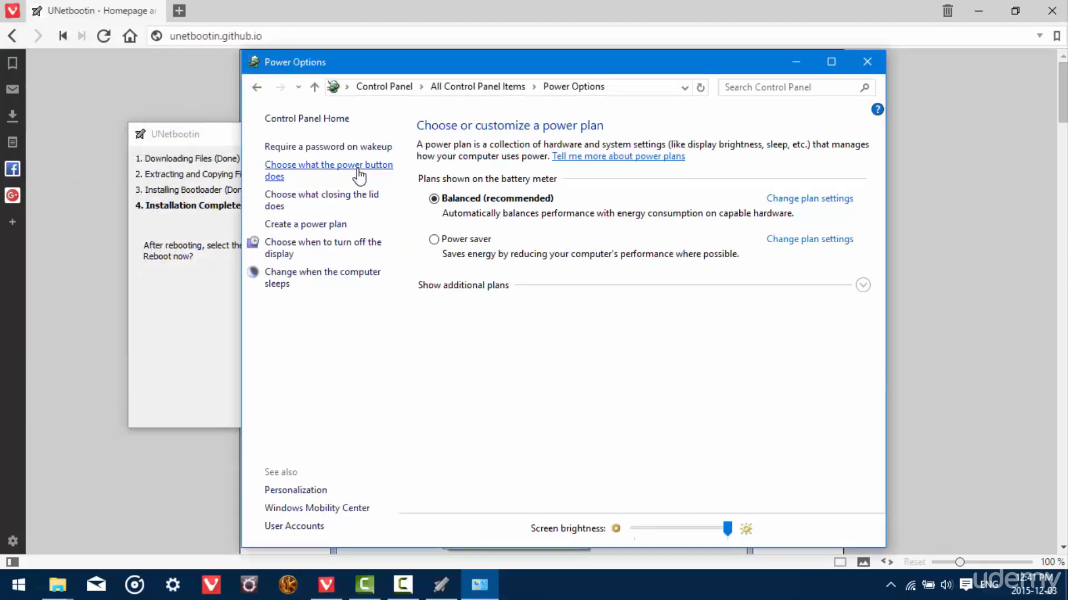
click(328, 170)
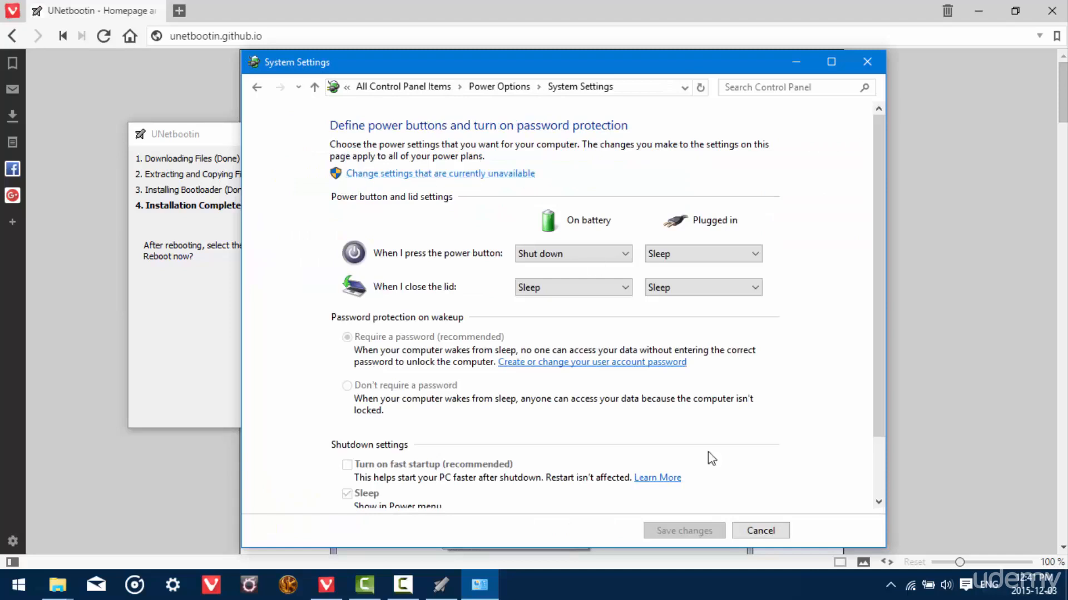
click(257, 87)
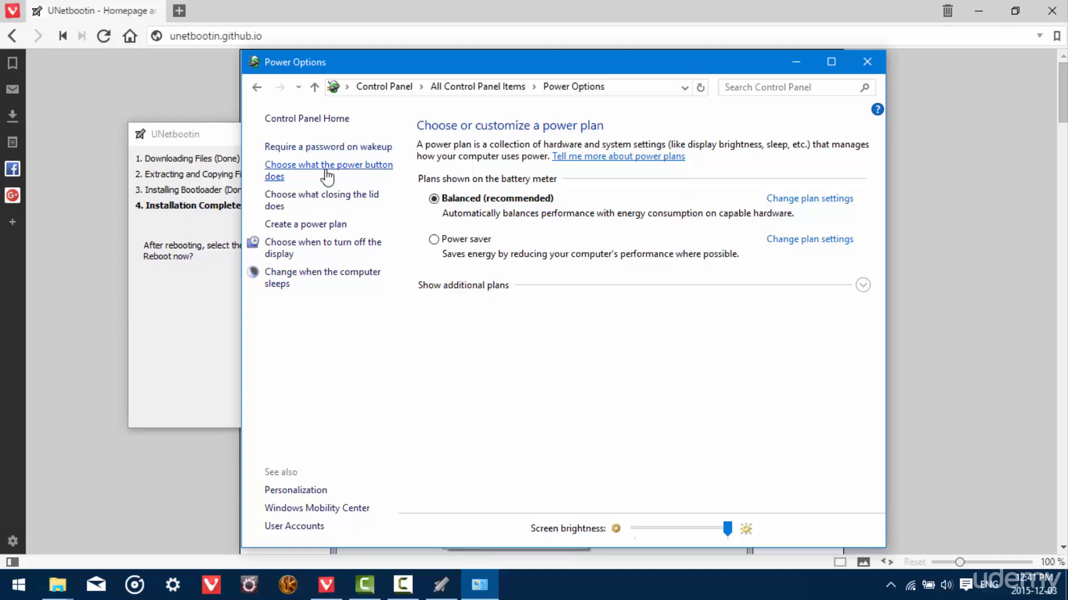
click(328, 170)
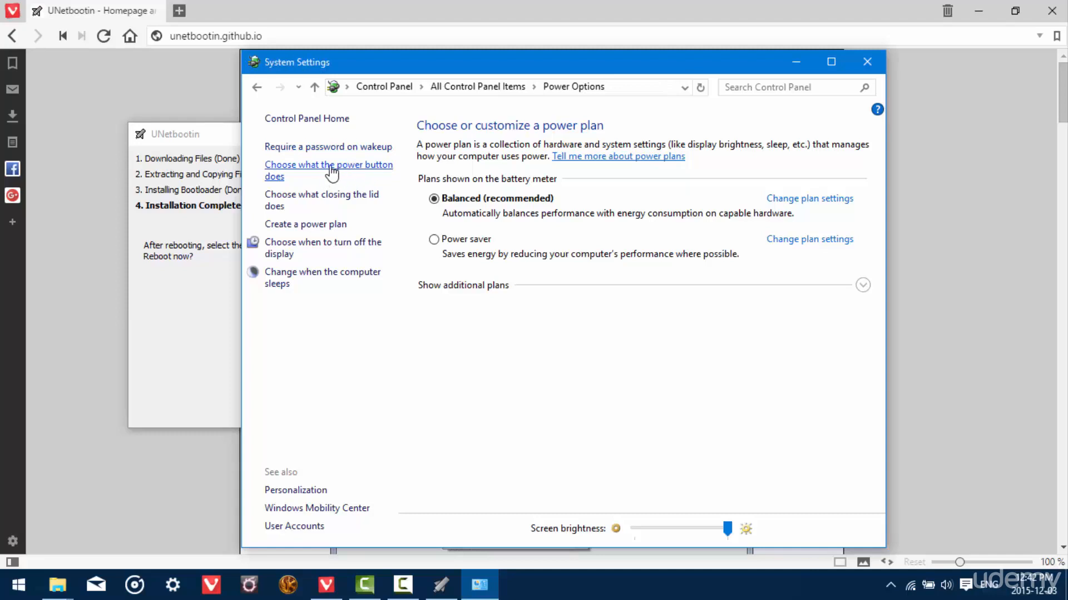
click(328, 170)
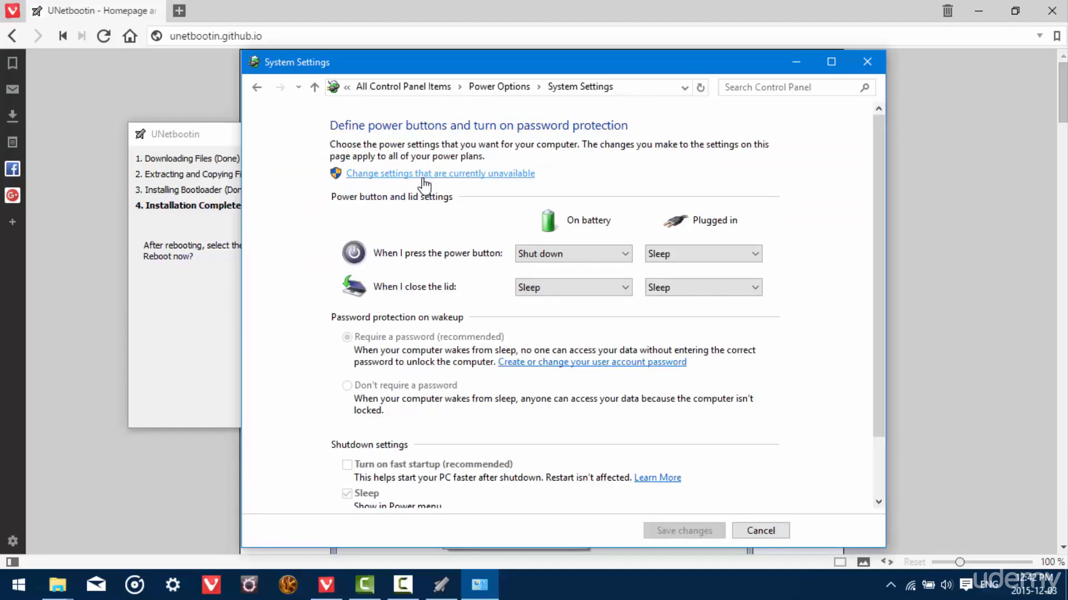
mouse_move(447, 179)
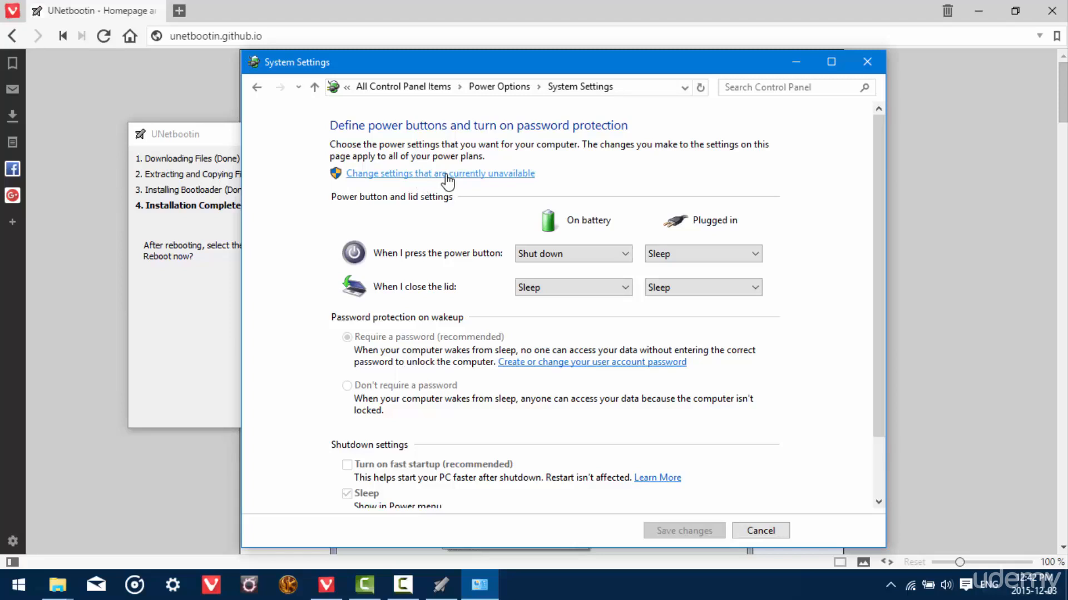
scroll(down, 3)
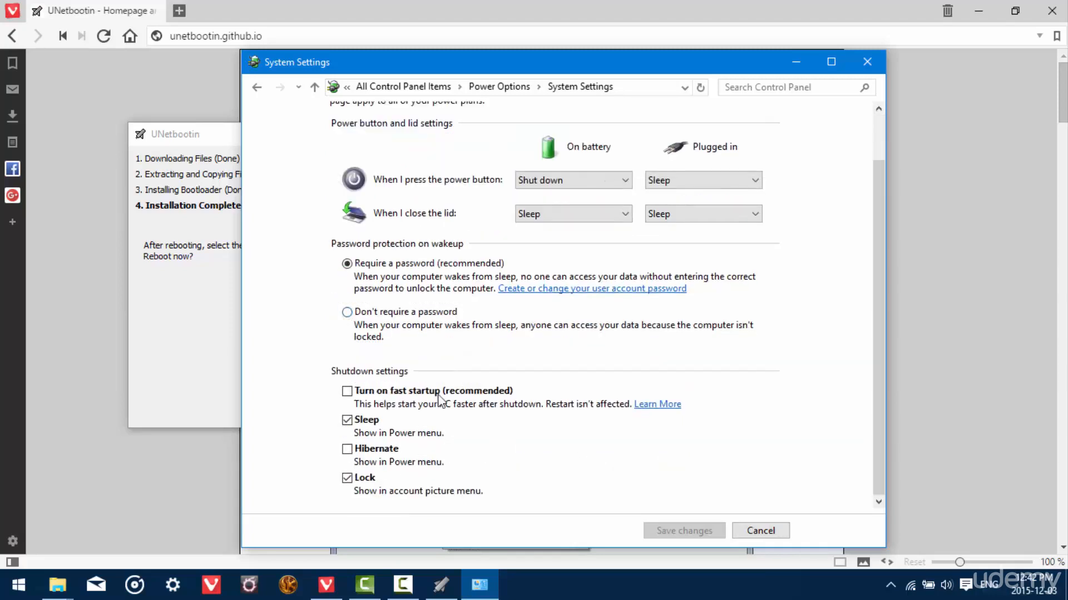
mouse_move(377, 375)
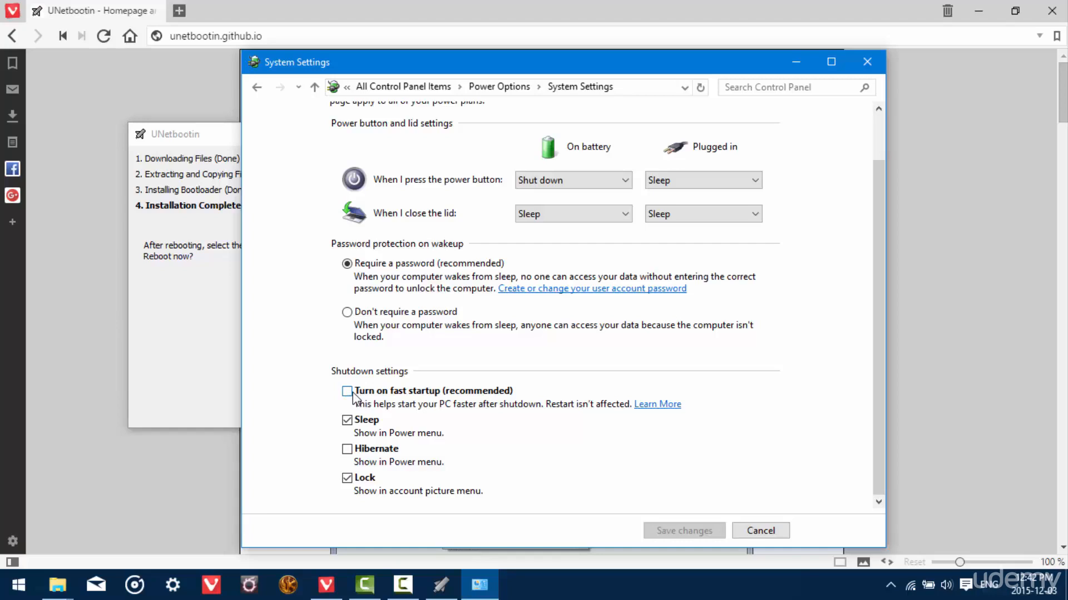
mouse_move(578, 511)
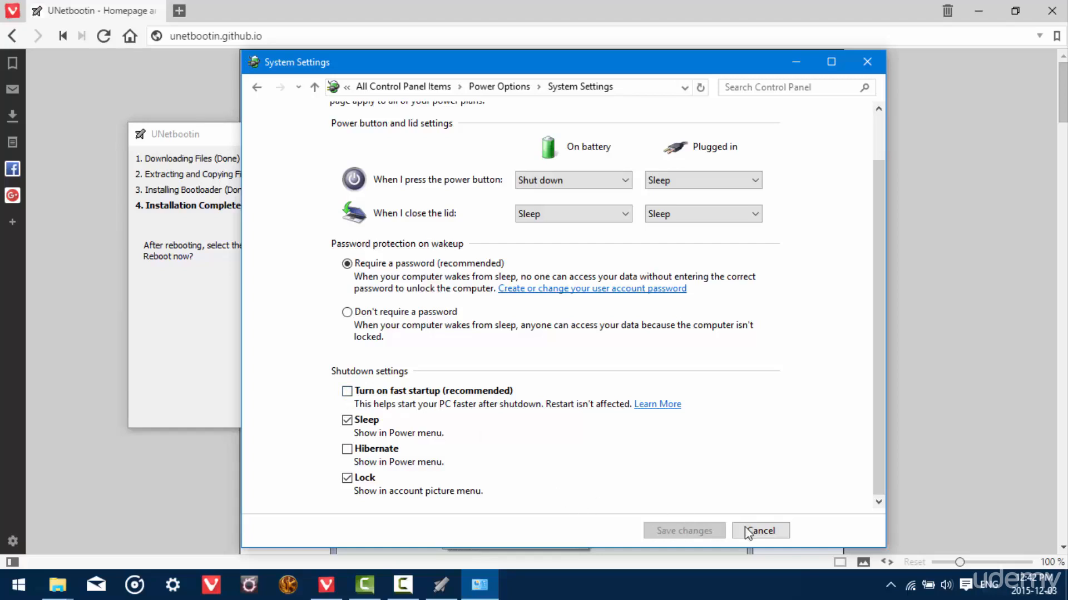
click(760, 531)
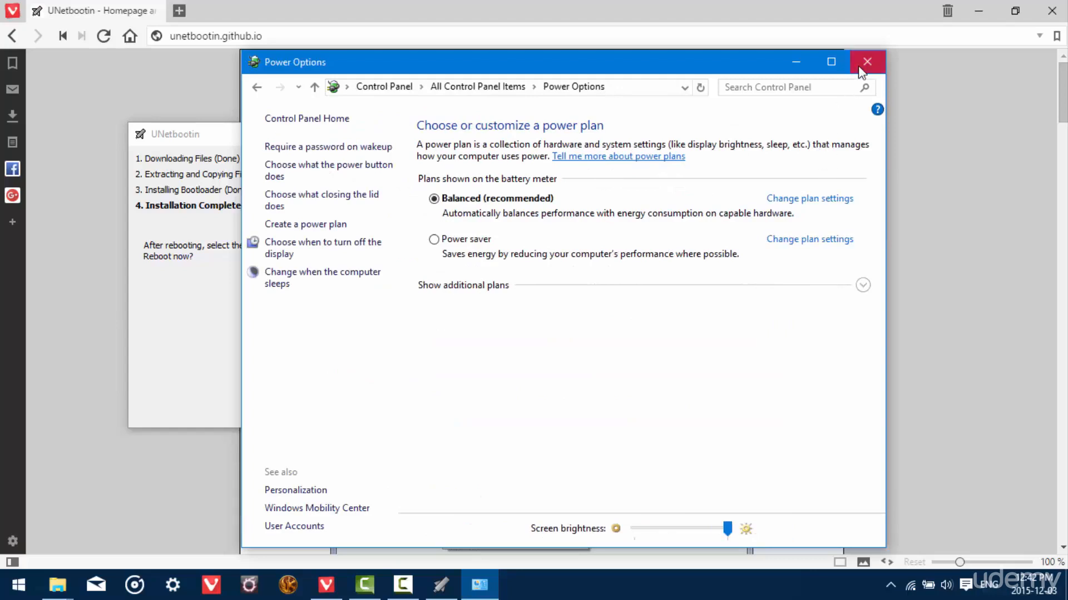
- Close the Power Options window and exit UNetbootin without rebooting
click(866, 61)
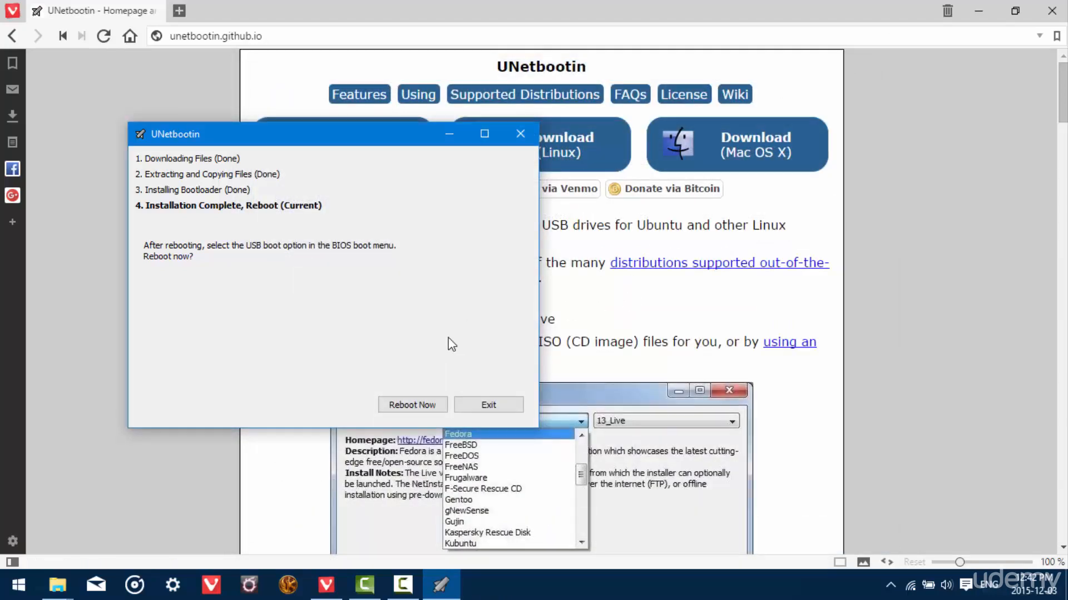
click(487, 404)
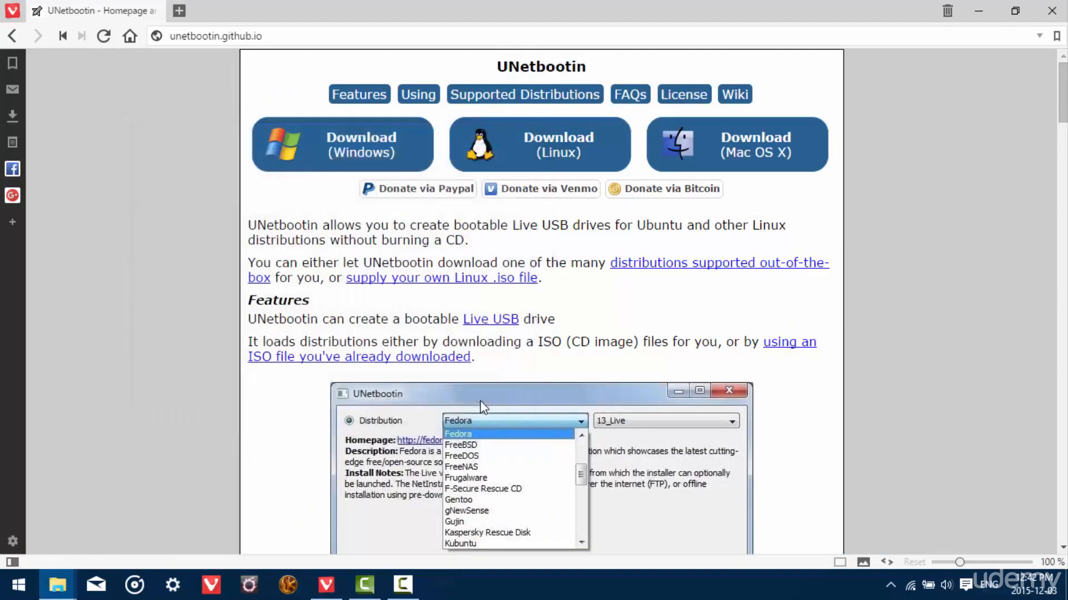
mouse_move(192, 385)
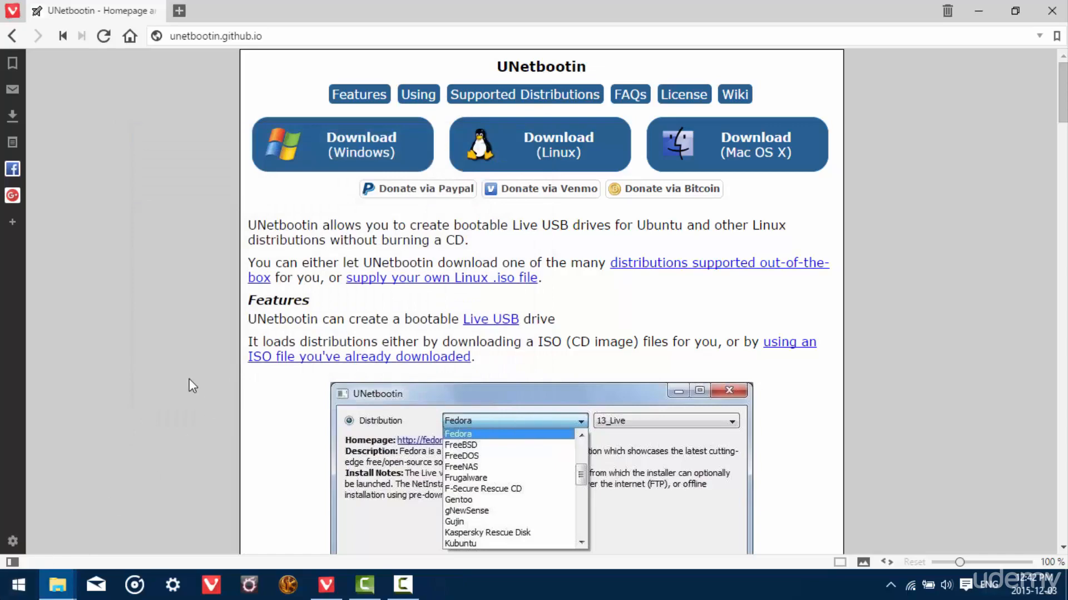